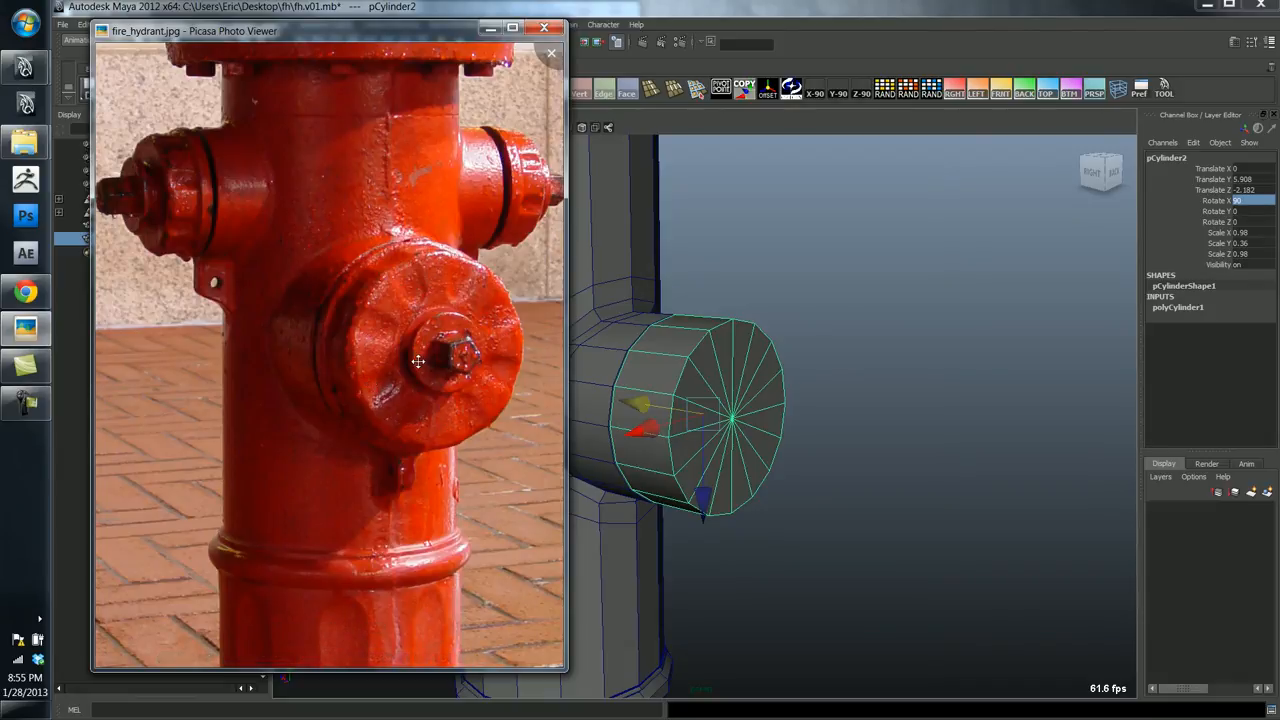
pyautogui.moveTo(451, 358)
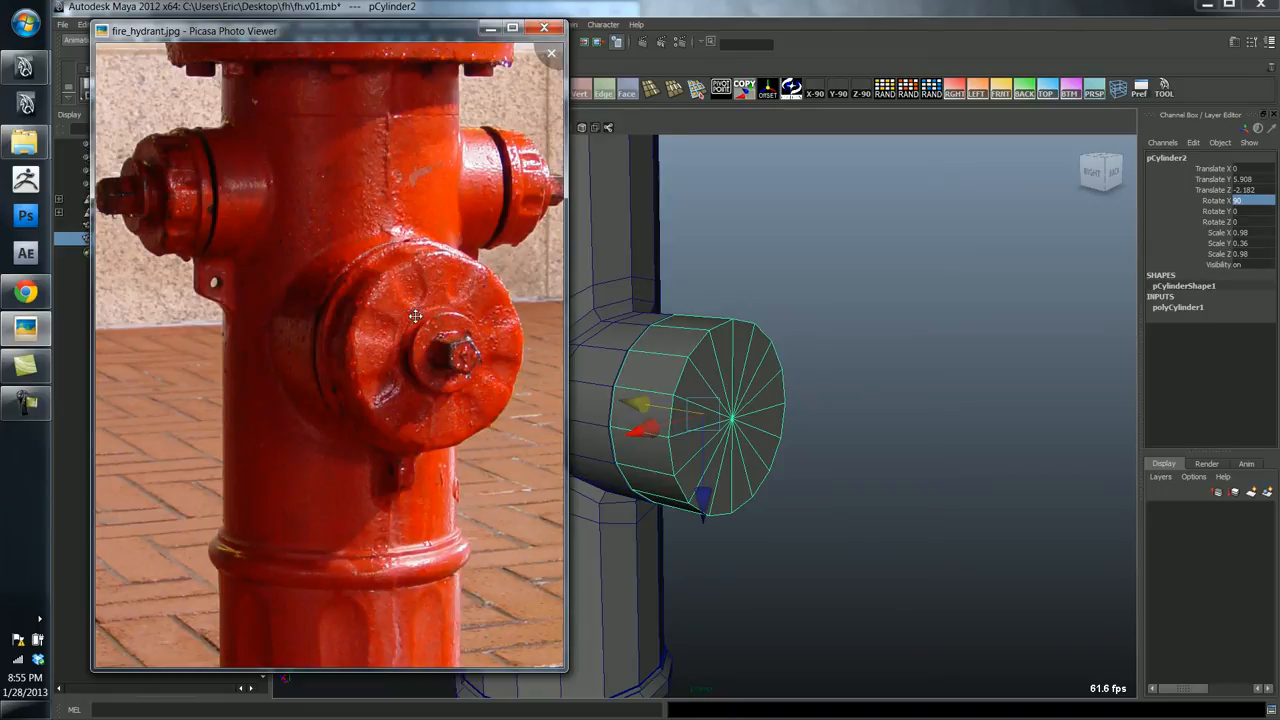
pyautogui.moveTo(748, 414)
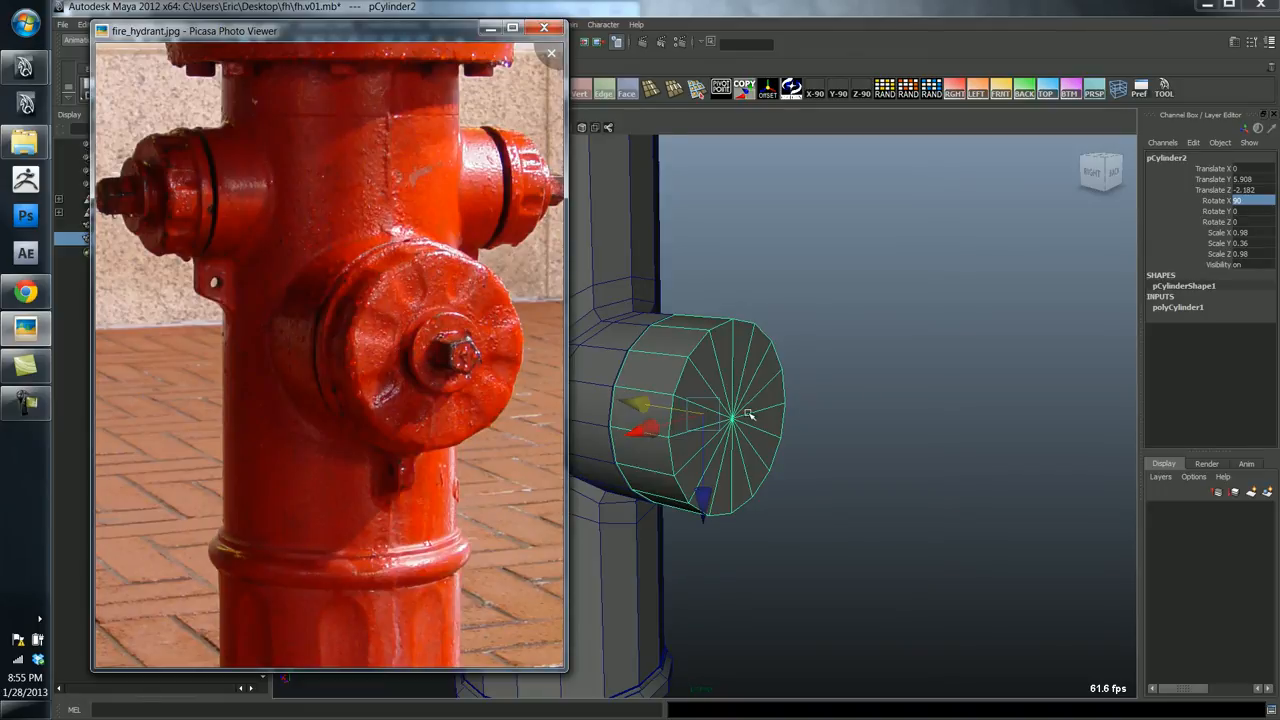
# - Bring Maya's hydrant model to the front over the Picasa reference photo
pyautogui.click(551, 54)
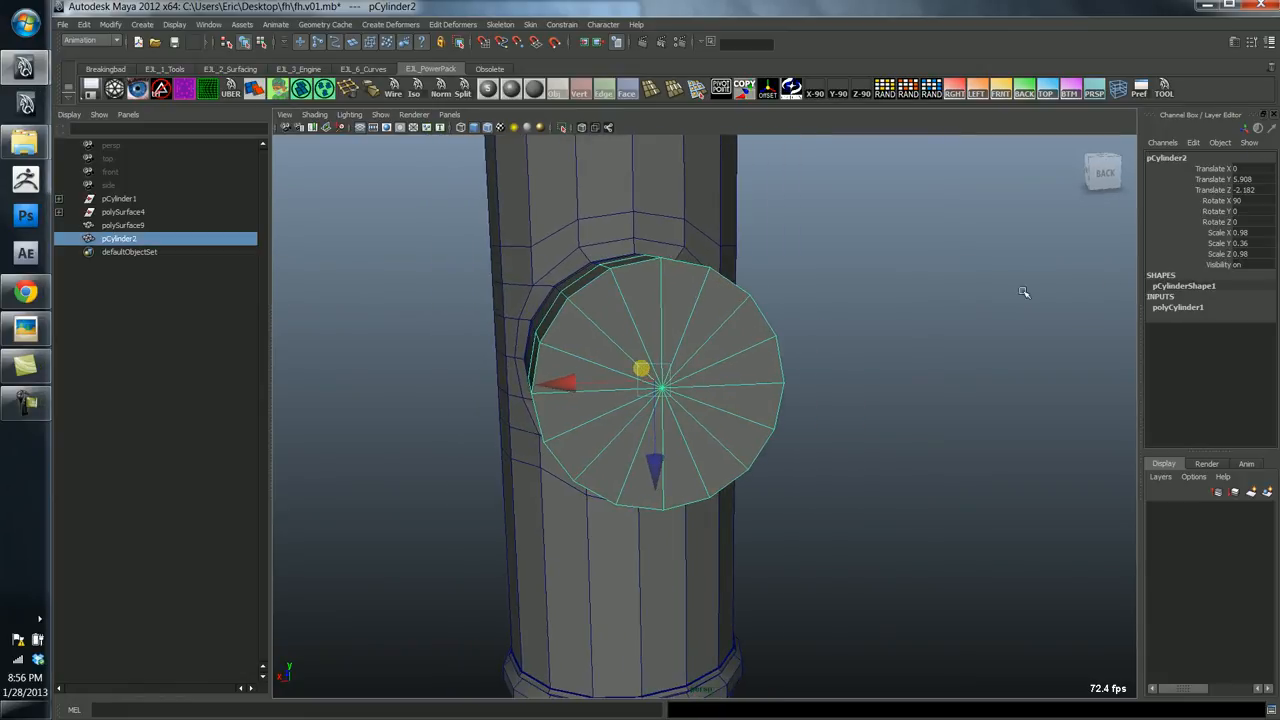
# - Show polyCylinder1's settings and marquee-select the cap's back faces for deletion
pyautogui.click(1178, 307)
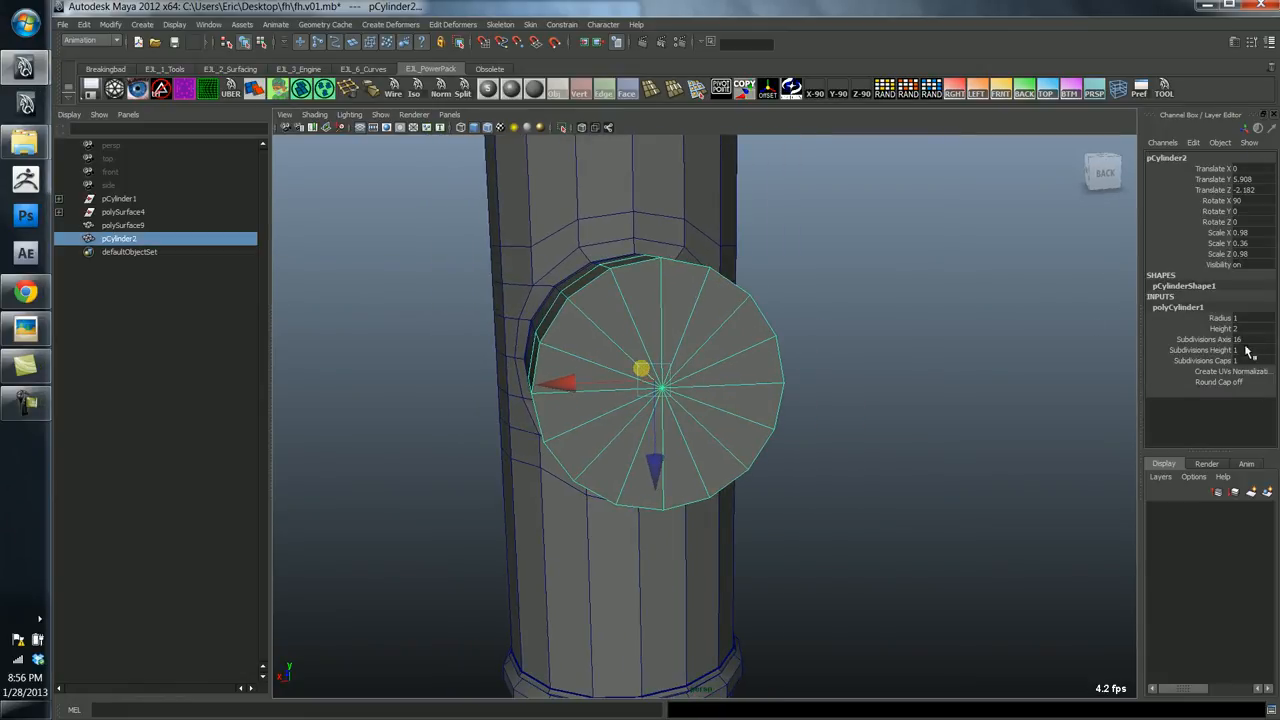
pyautogui.moveTo(660, 390); pyautogui.dragTo(795, 383)
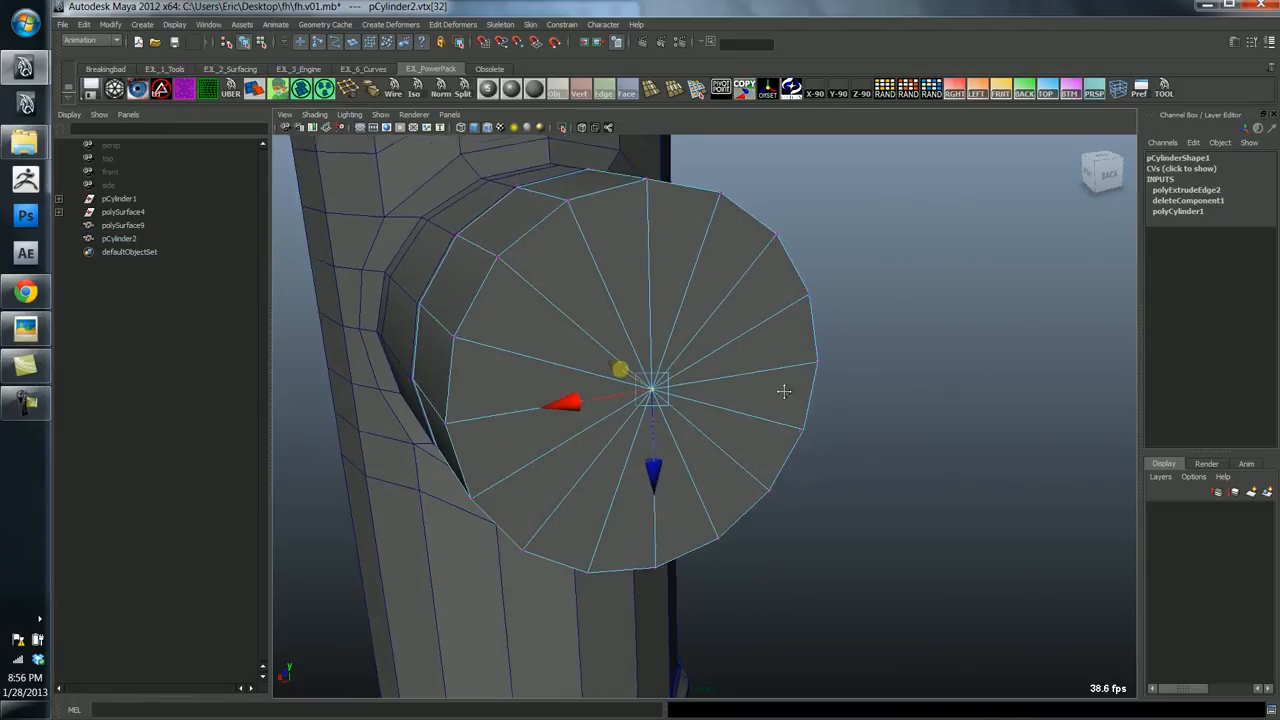
# - Chamfer the cap's center vertex into a round face, select it, and reopen the reference photo
pyautogui.press('space')
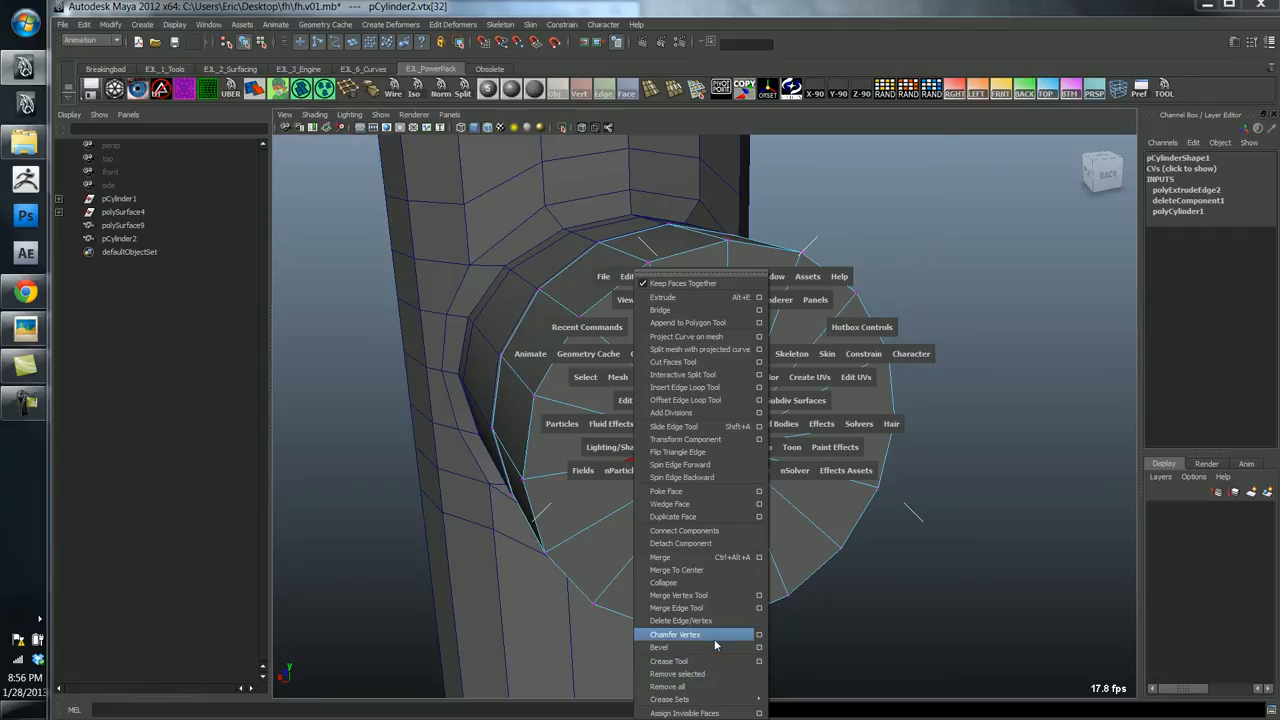
pyautogui.click(674, 634)
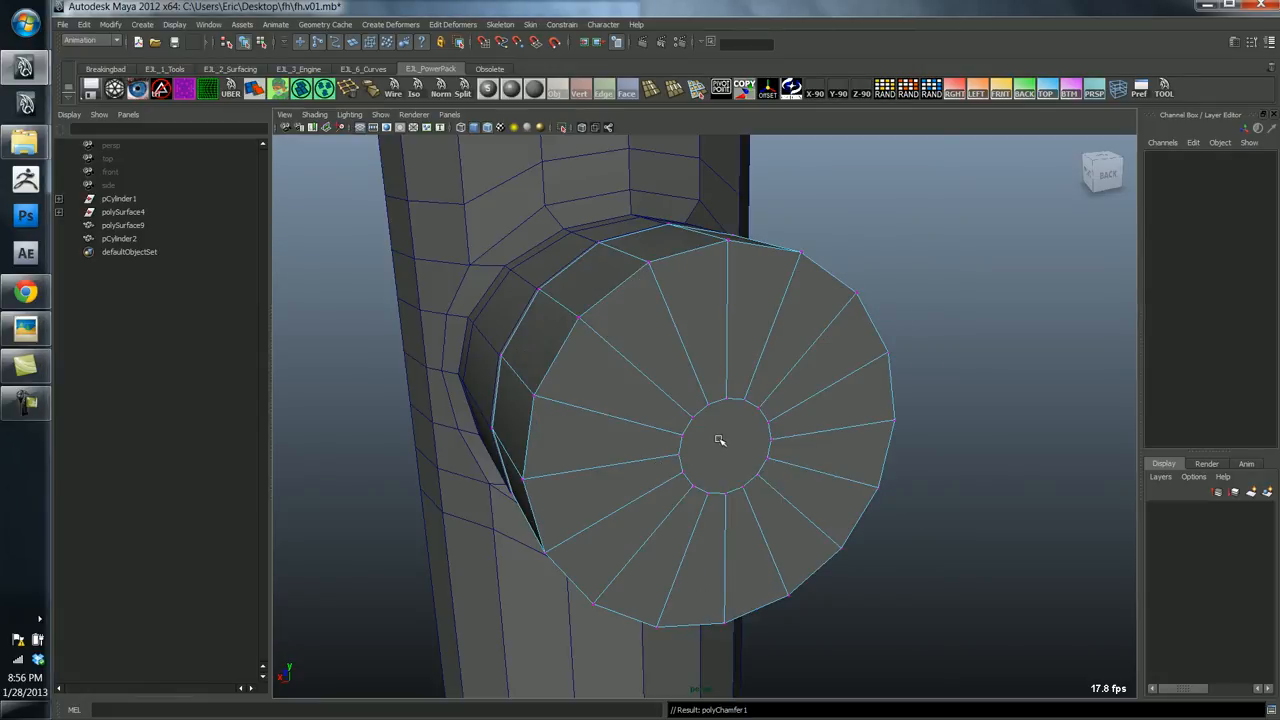
pyautogui.click(720, 440)
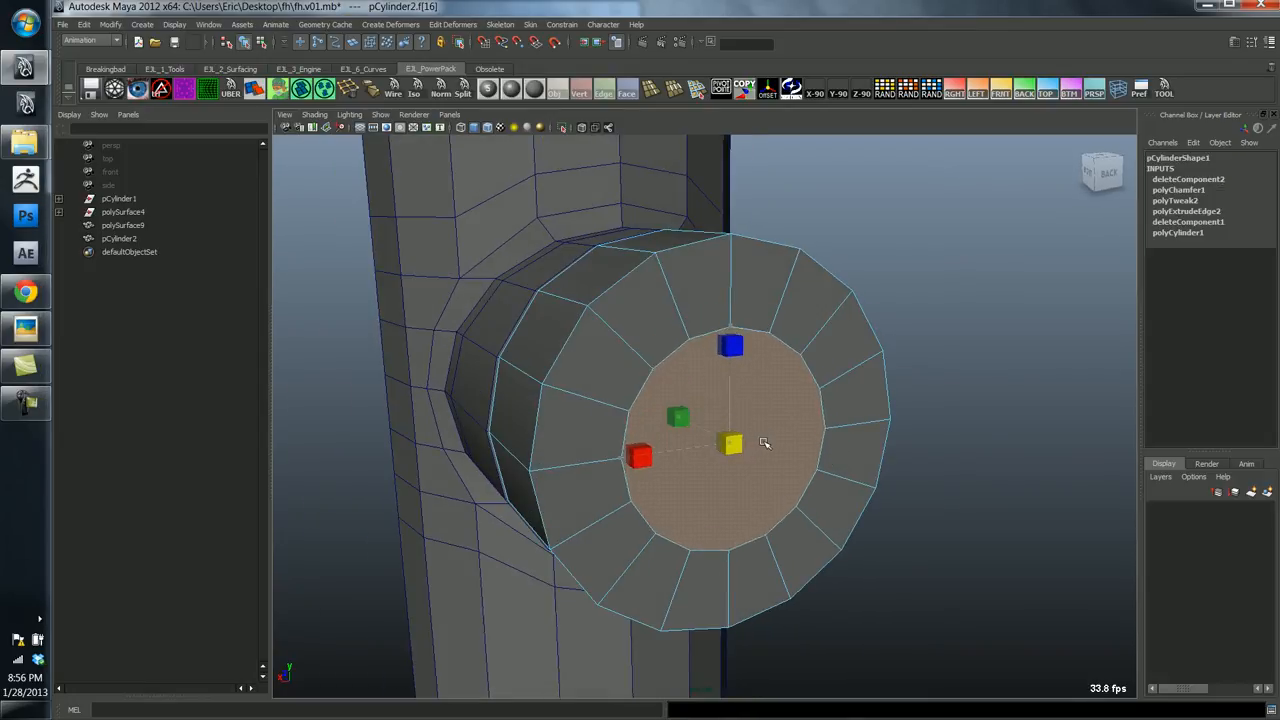
pyautogui.click(25, 330)
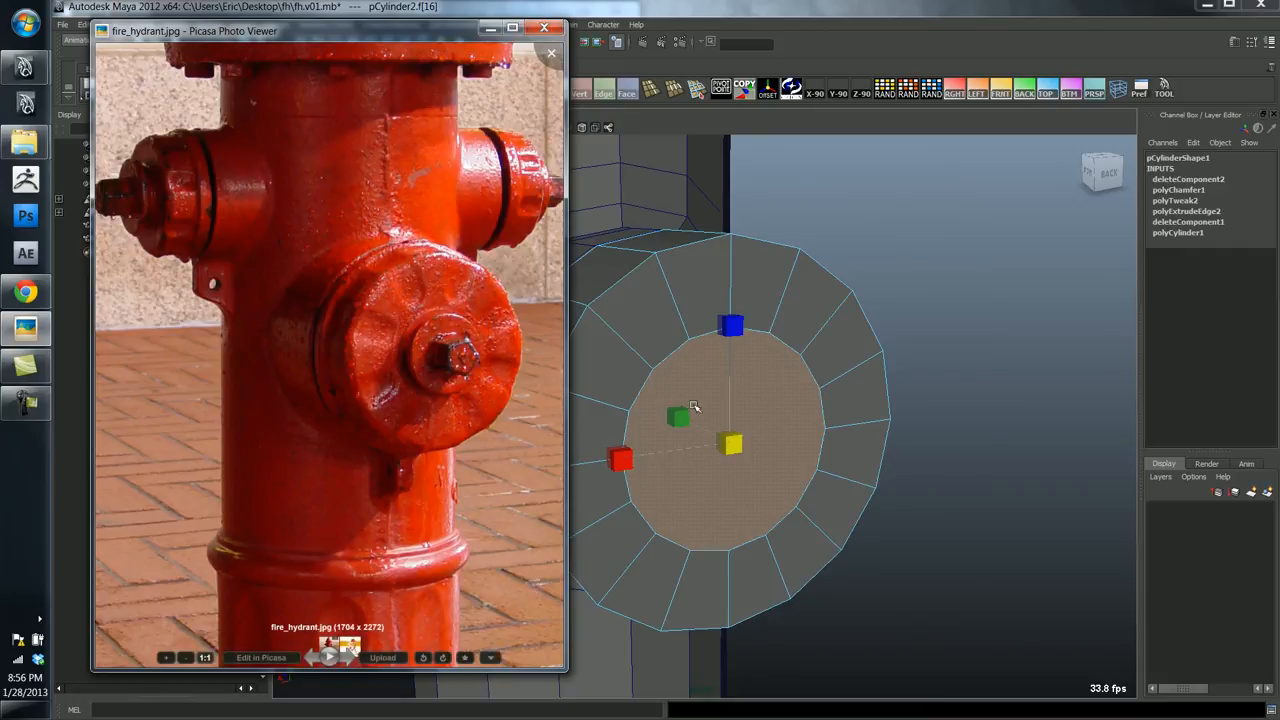
# - Return from the Picasa photo to Maya to extrude the cap's center face
pyautogui.click(550, 52)
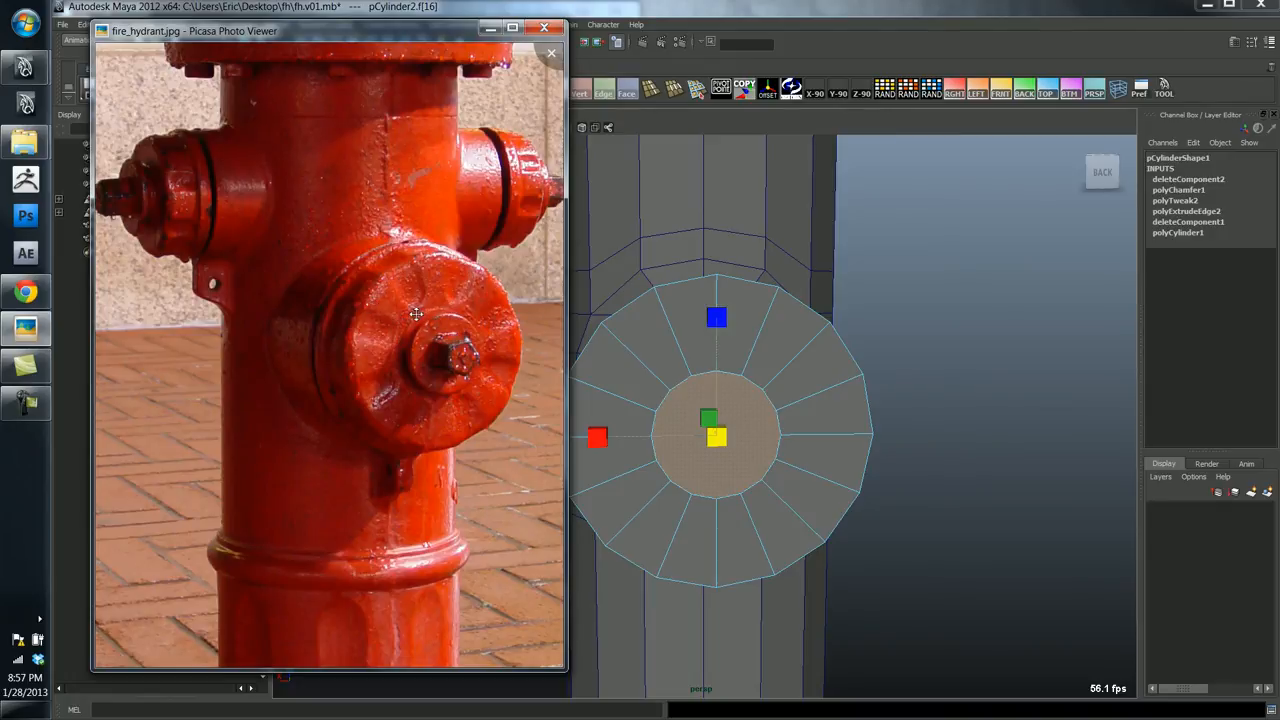
pyautogui.moveTo(620, 362)
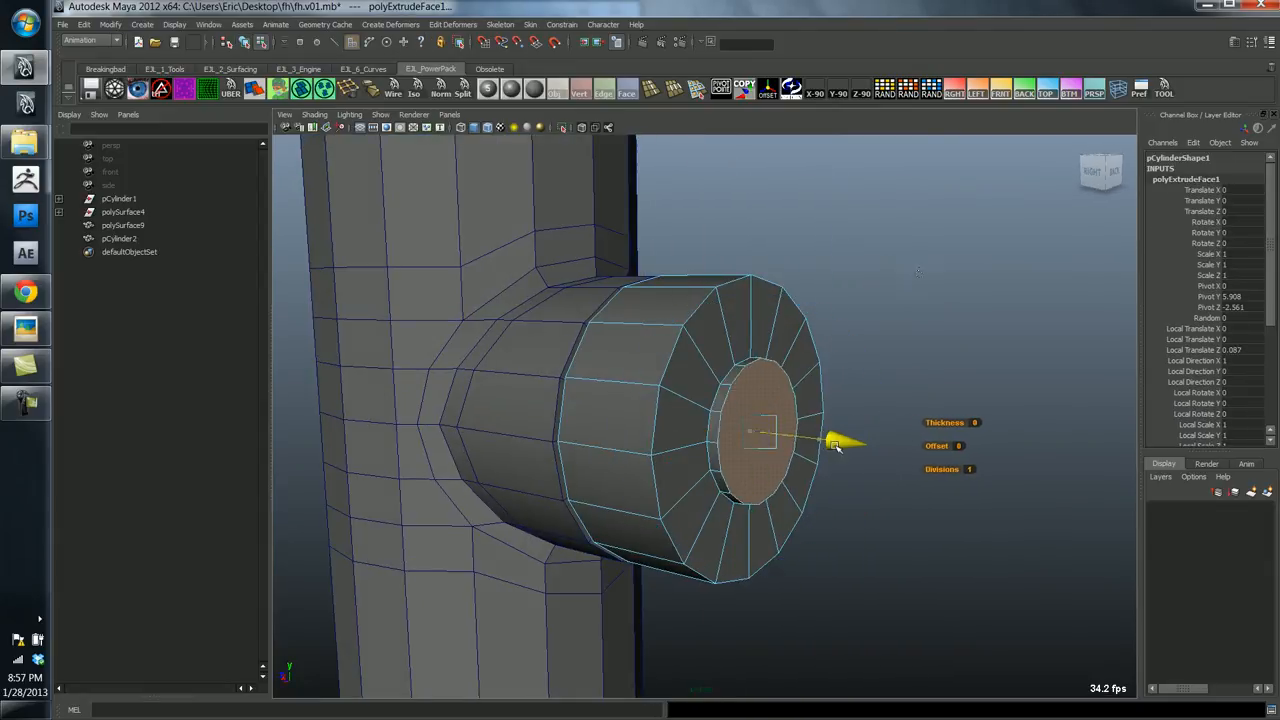
# - Adjust the center-face extrusions into concentric rings, then return to whole-cap object mode
pyautogui.click(25, 330)
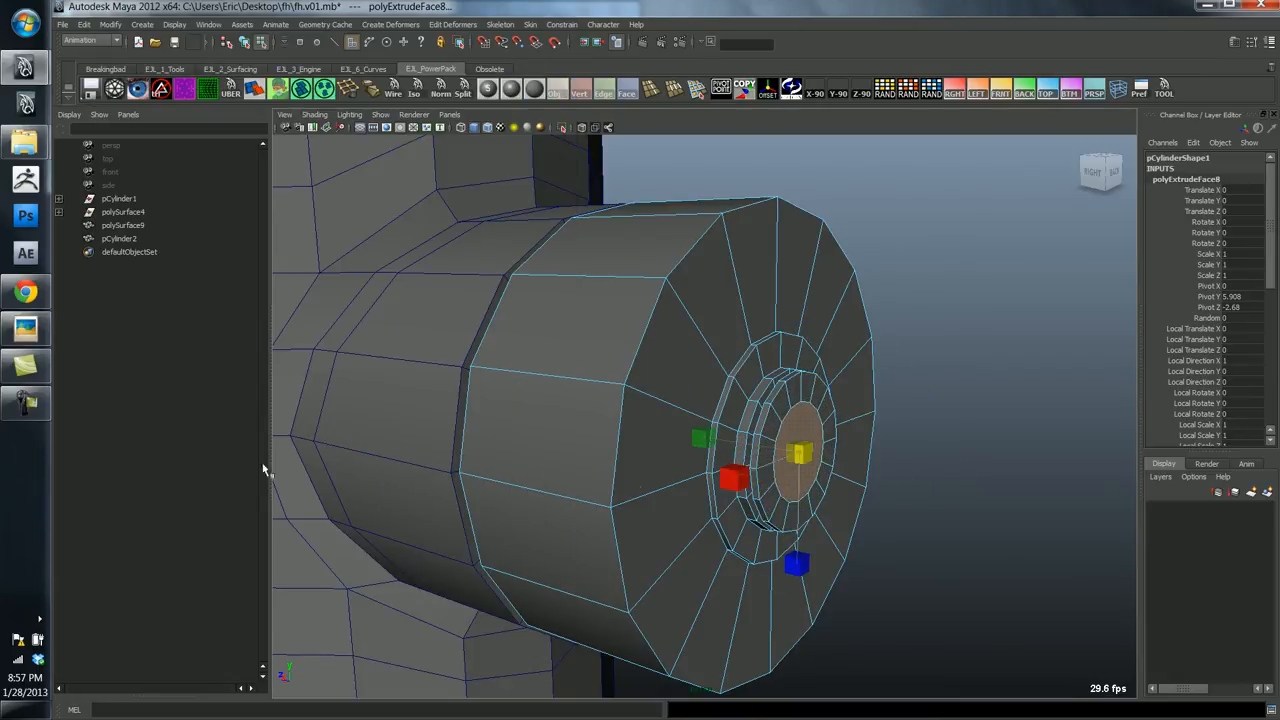
pyautogui.click(25, 330)
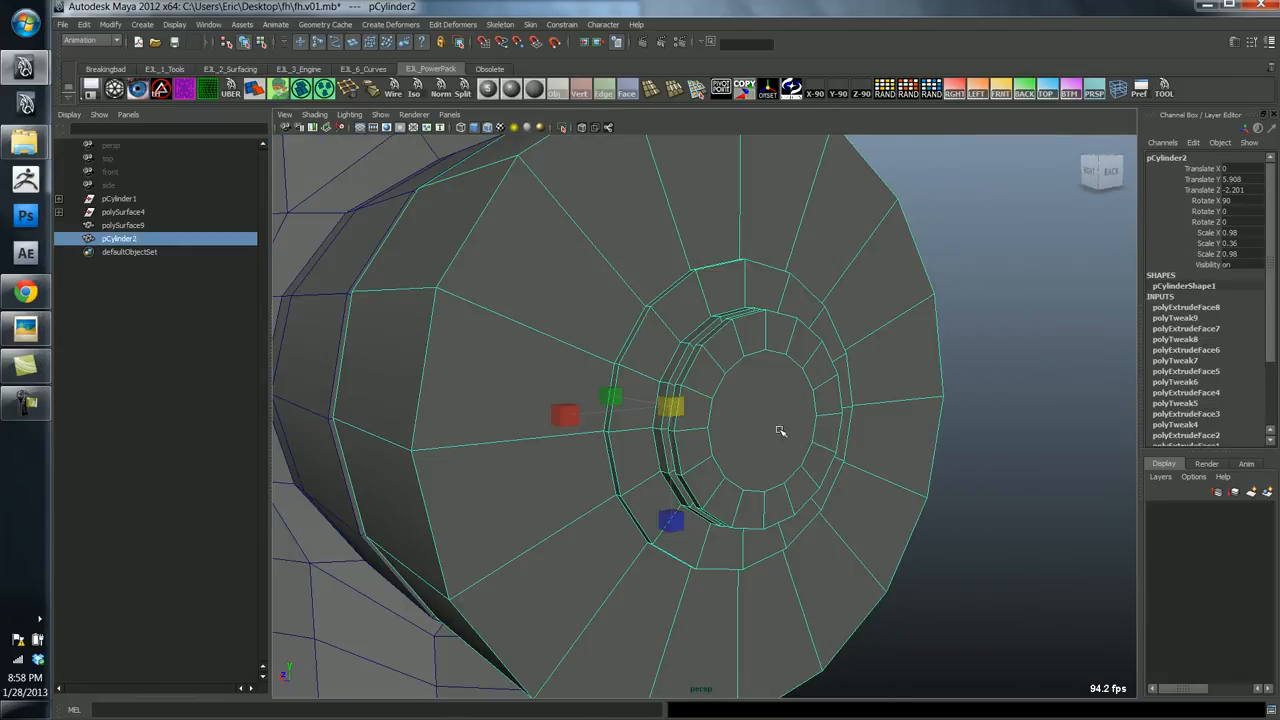
pyautogui.moveTo(1020, 376)
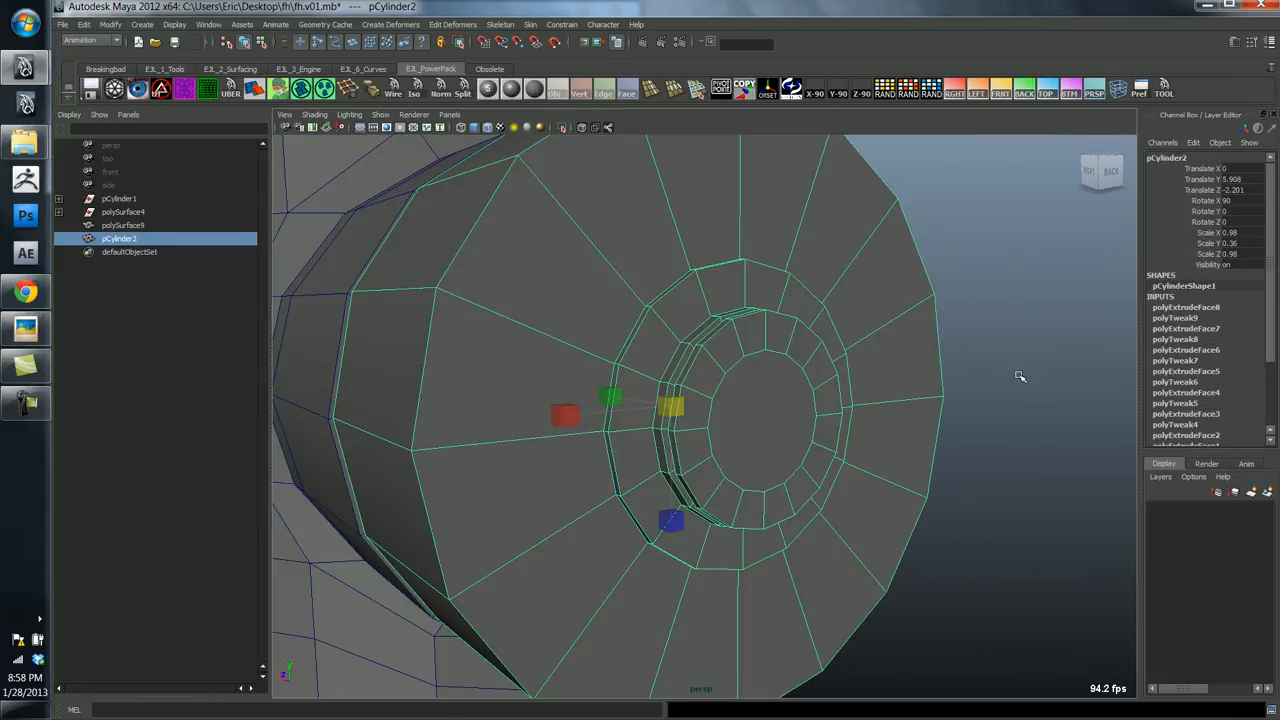
pyautogui.moveTo(557, 362)
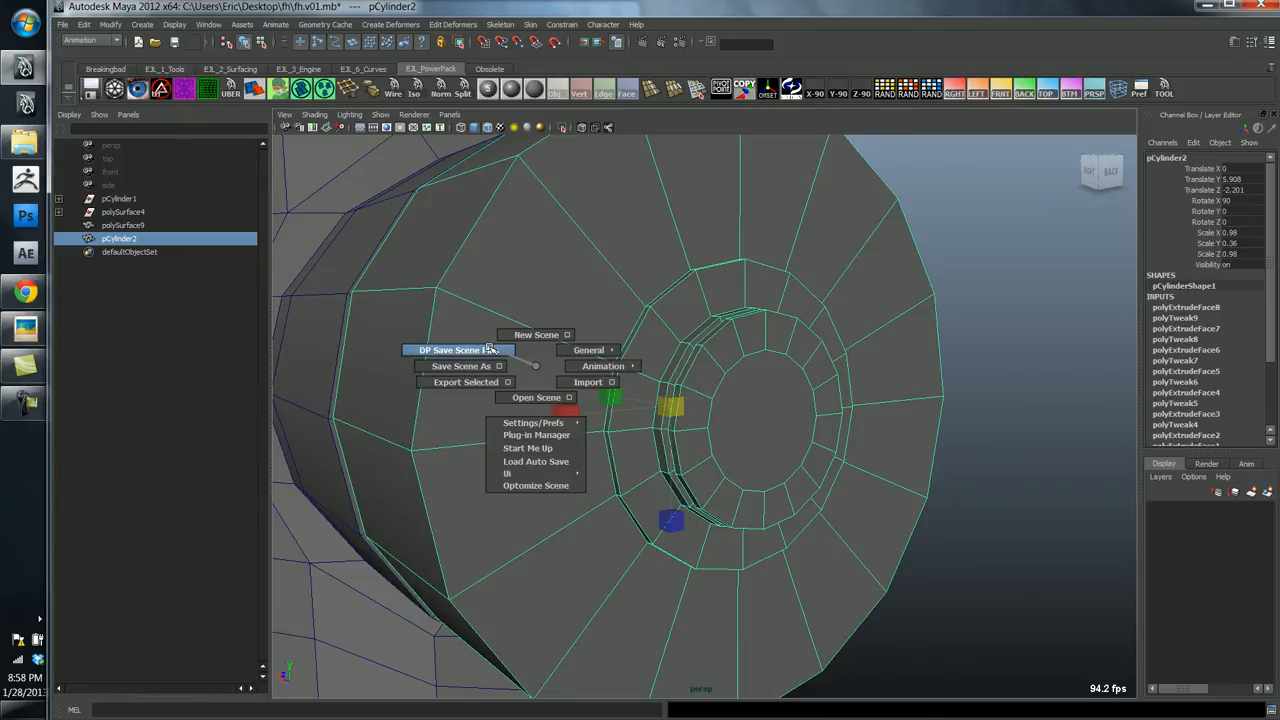
# - Save the hydrant scene as the next version, fh.v02.mb
pyautogui.click(449, 349)
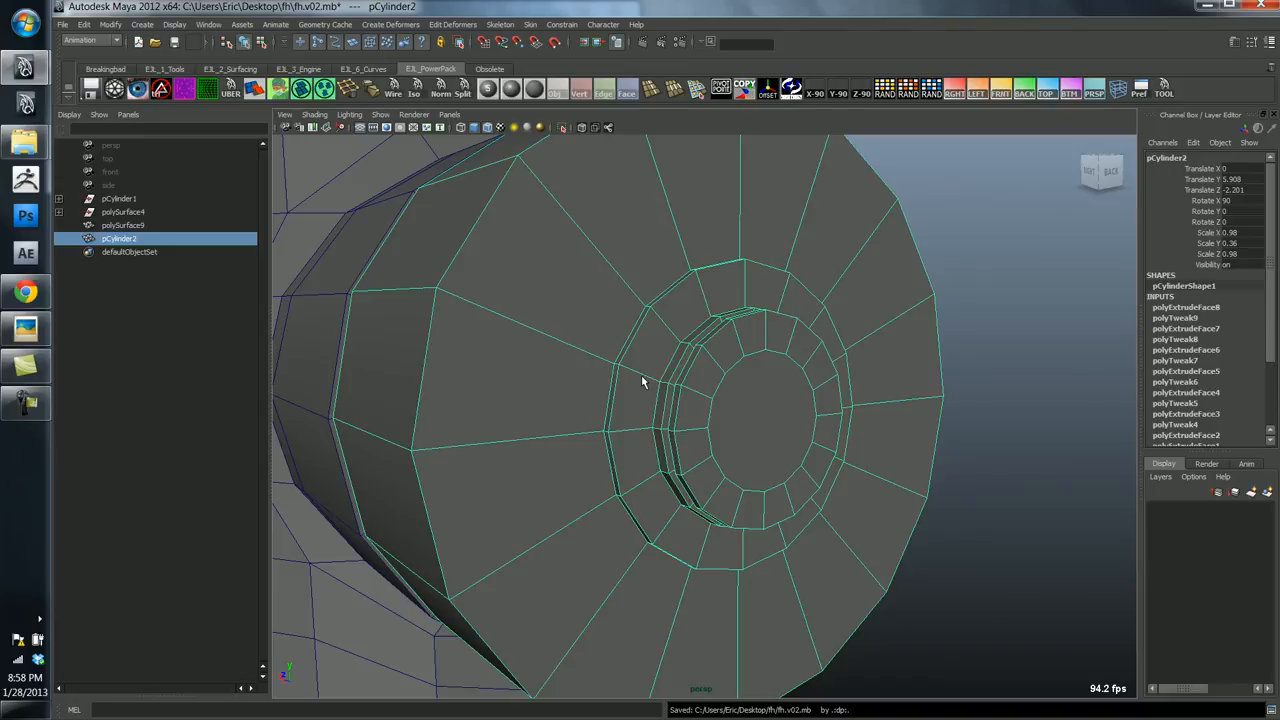
pyautogui.moveTo(1089, 515)
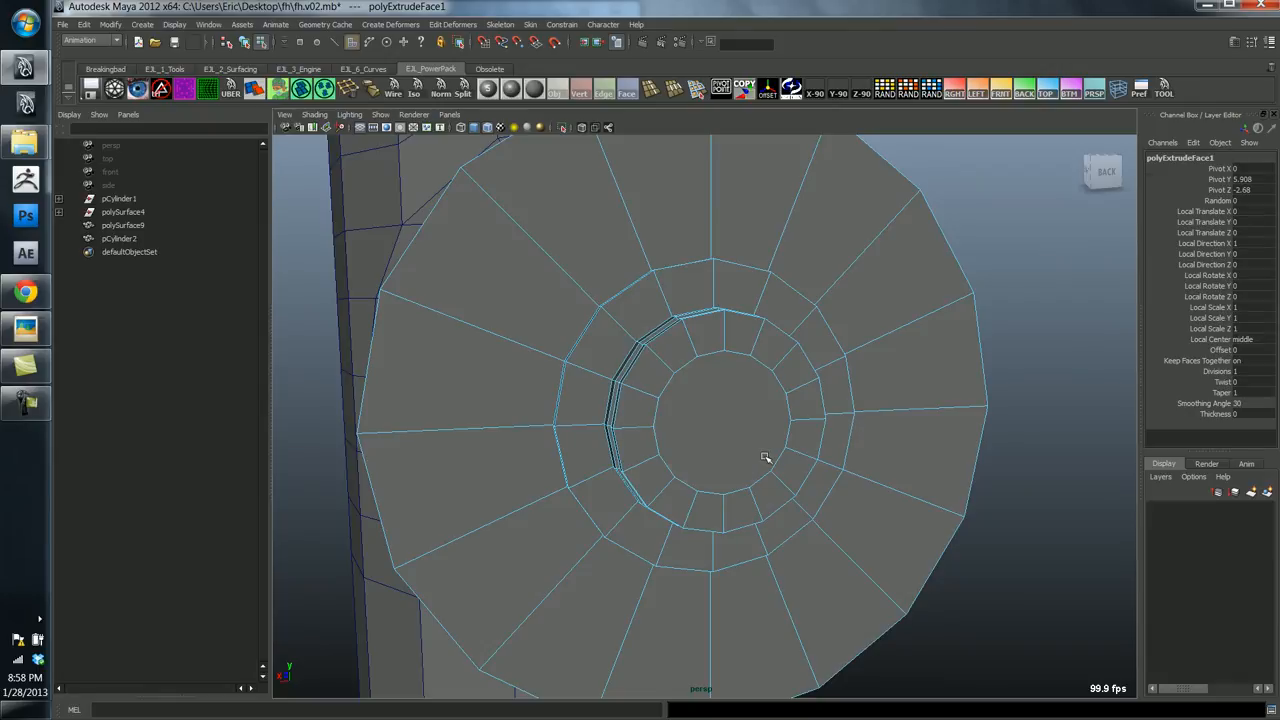
# - Inset the cap's inner face ring into a thin step and select its extra edges for cleanup
pyautogui.click(118, 238)
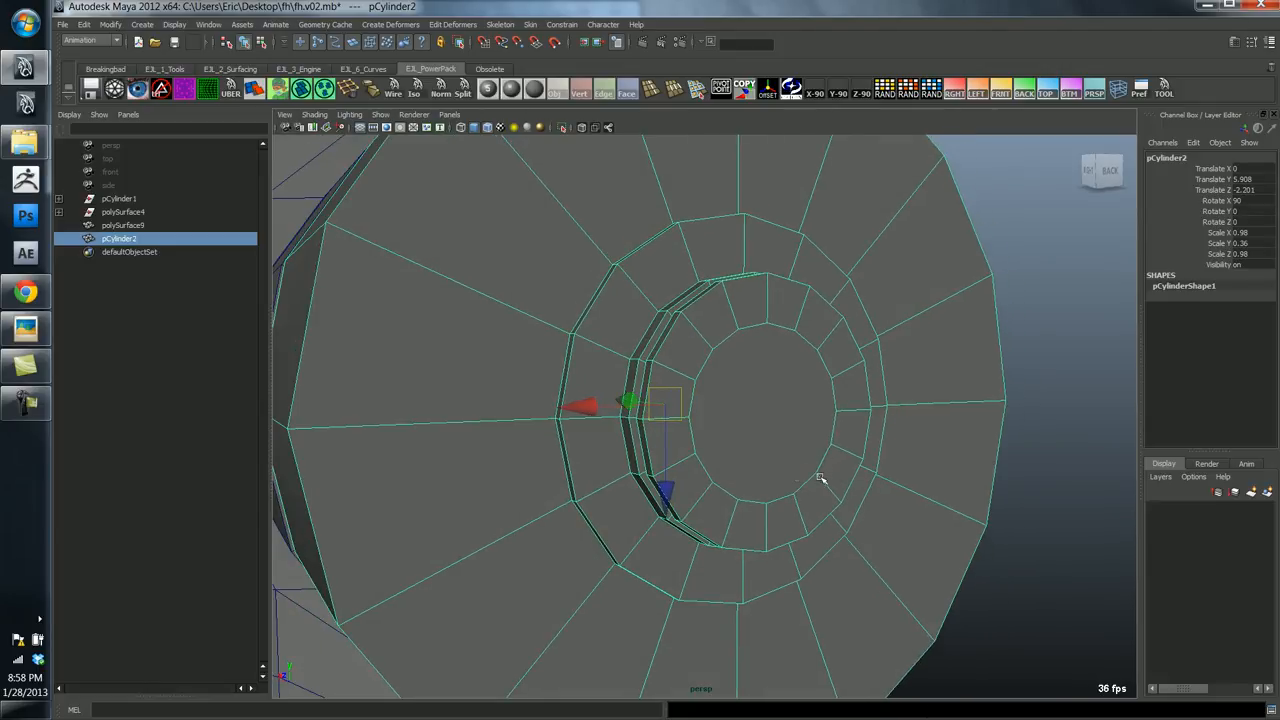
pyautogui.moveTo(750, 435)
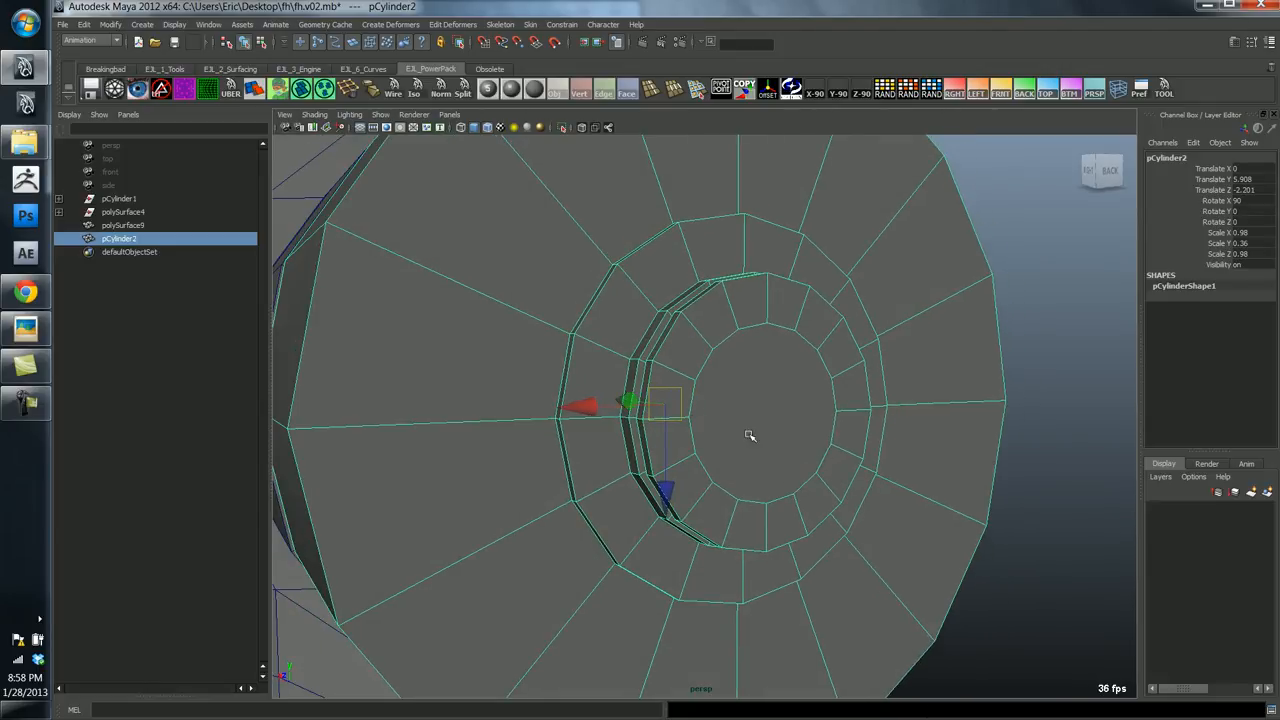
pyautogui.moveTo(700, 405)
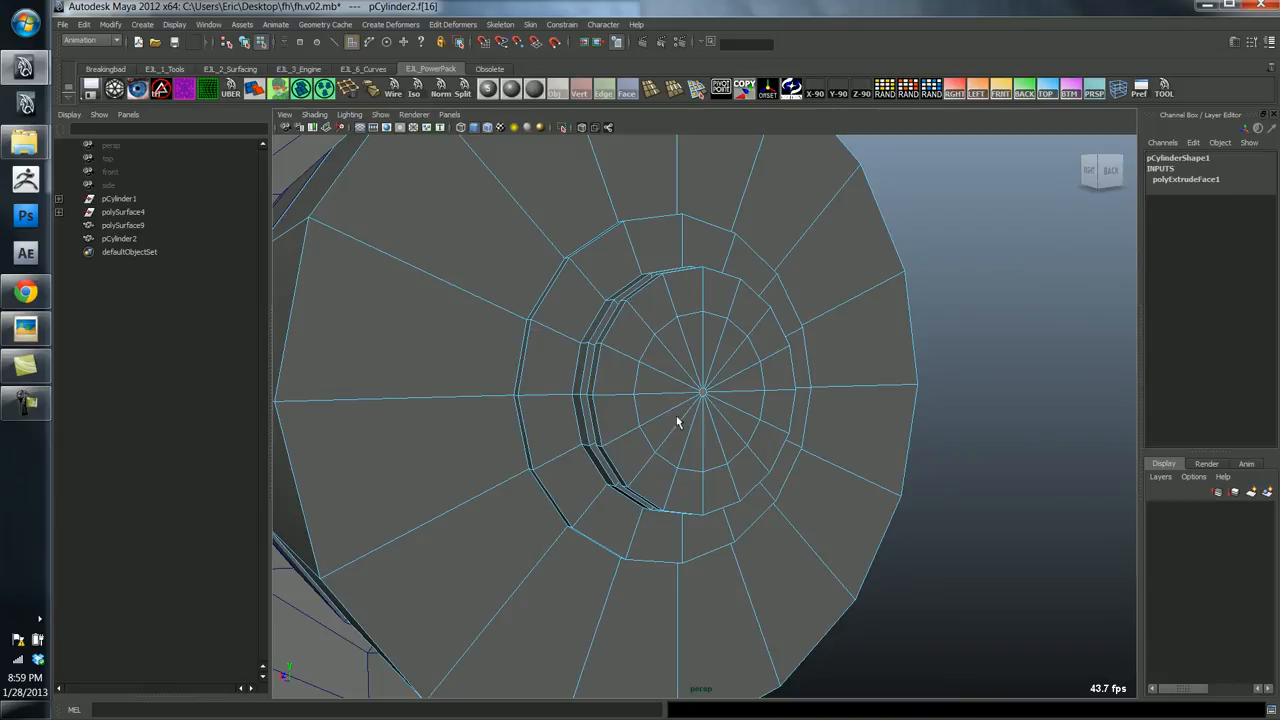
pyautogui.moveTo(685, 423)
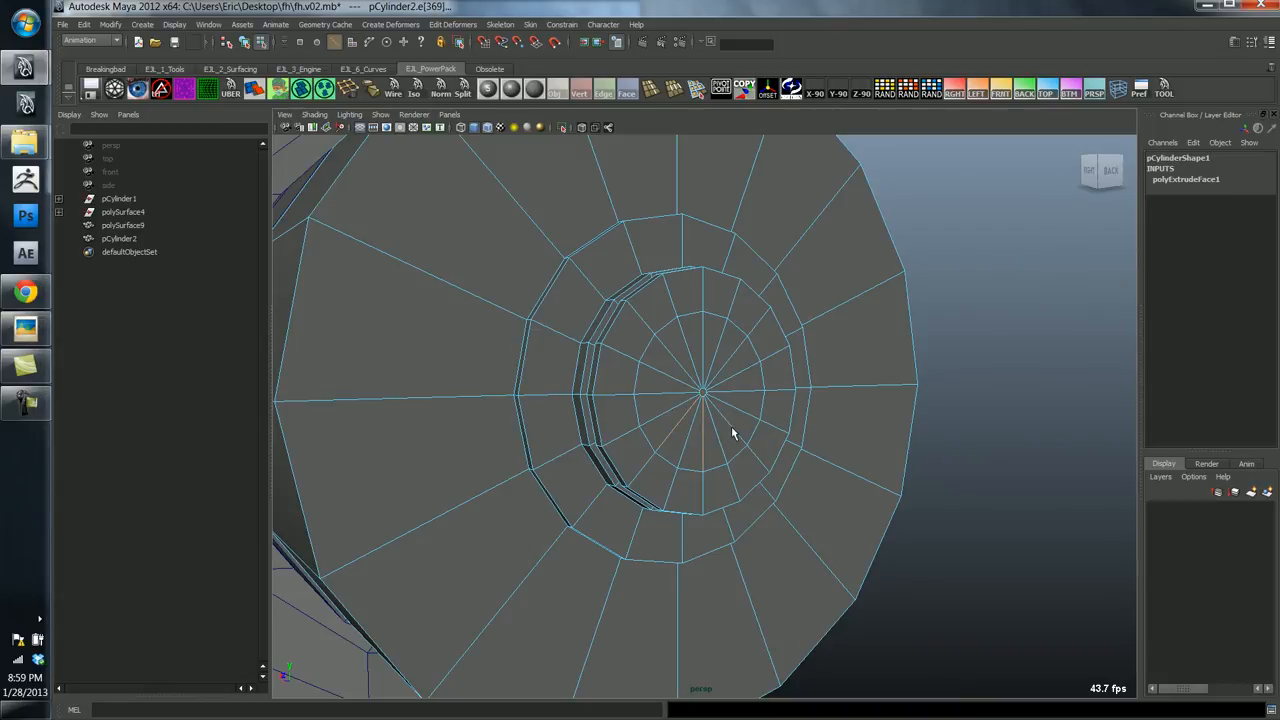
pyautogui.moveTo(666, 384)
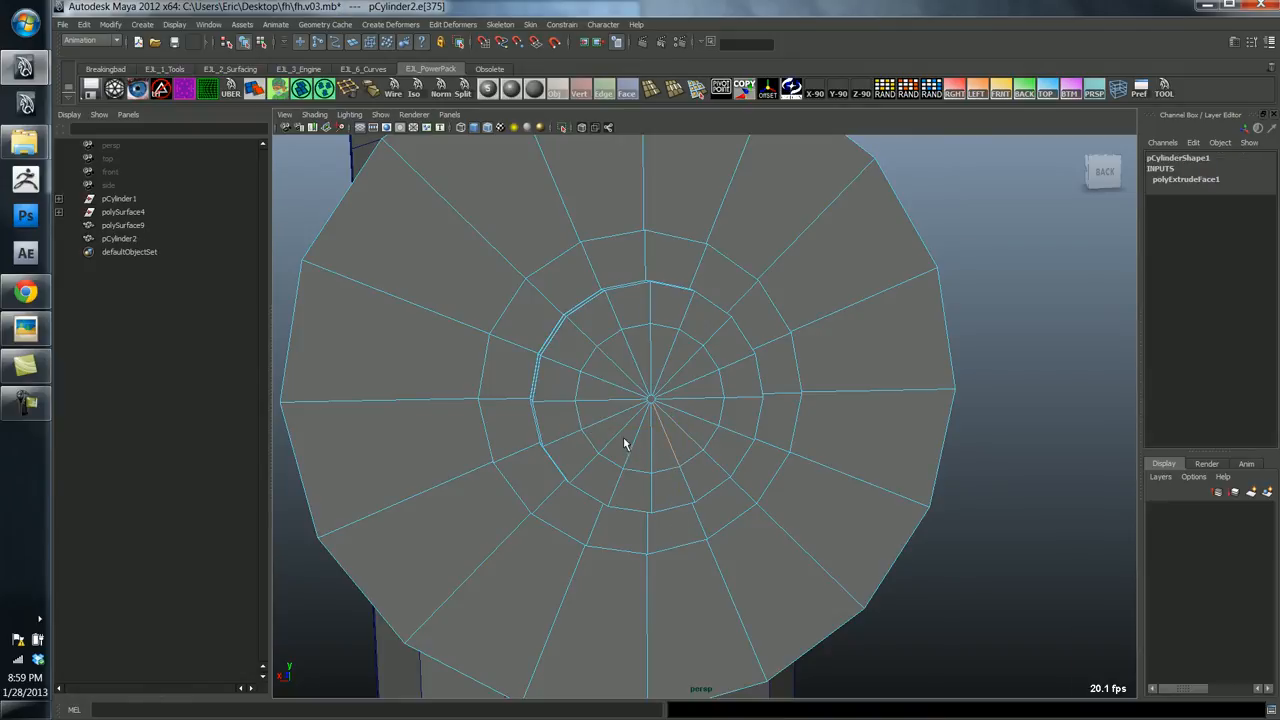
pyautogui.click(123, 224)
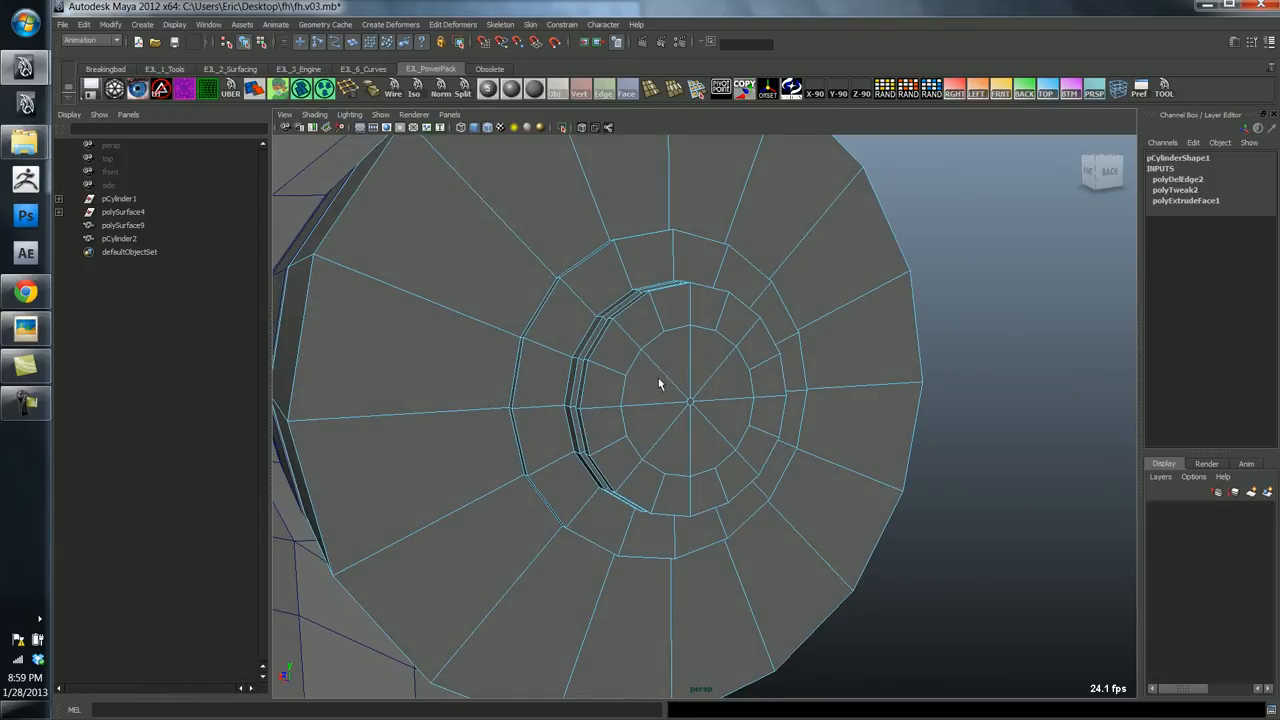
pyautogui.moveTo(735, 433)
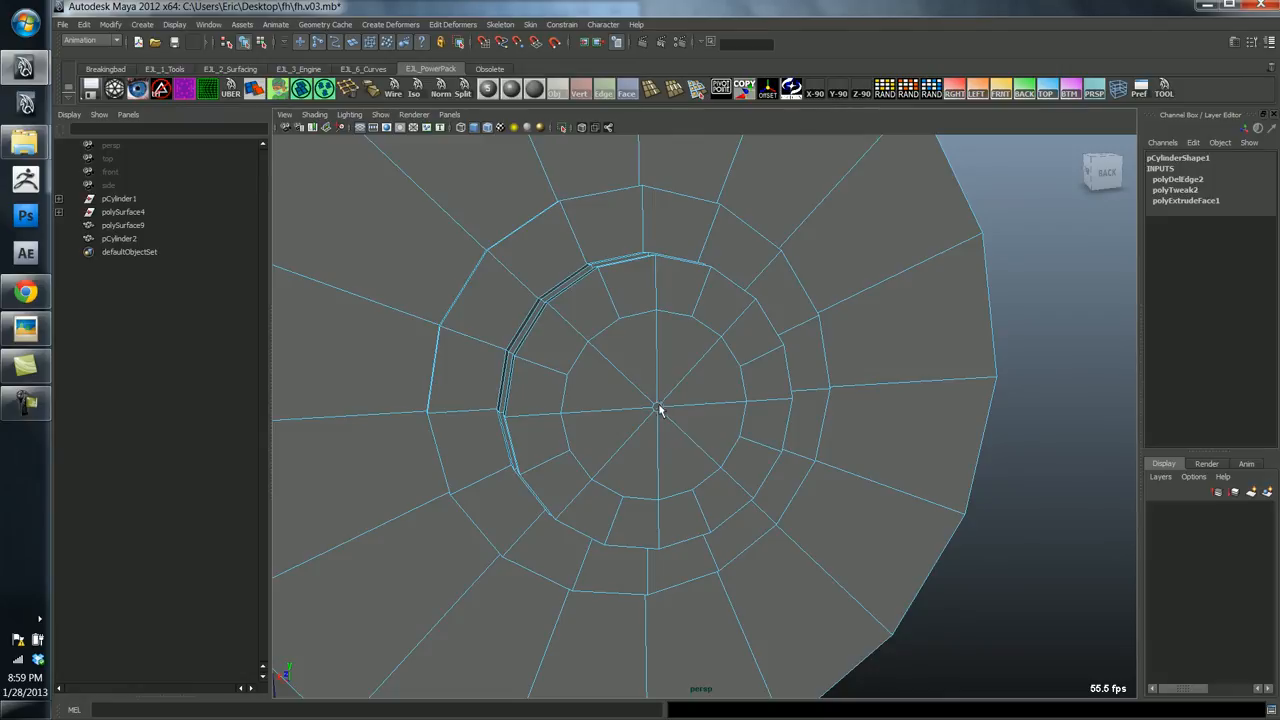
pyautogui.click(660, 408)
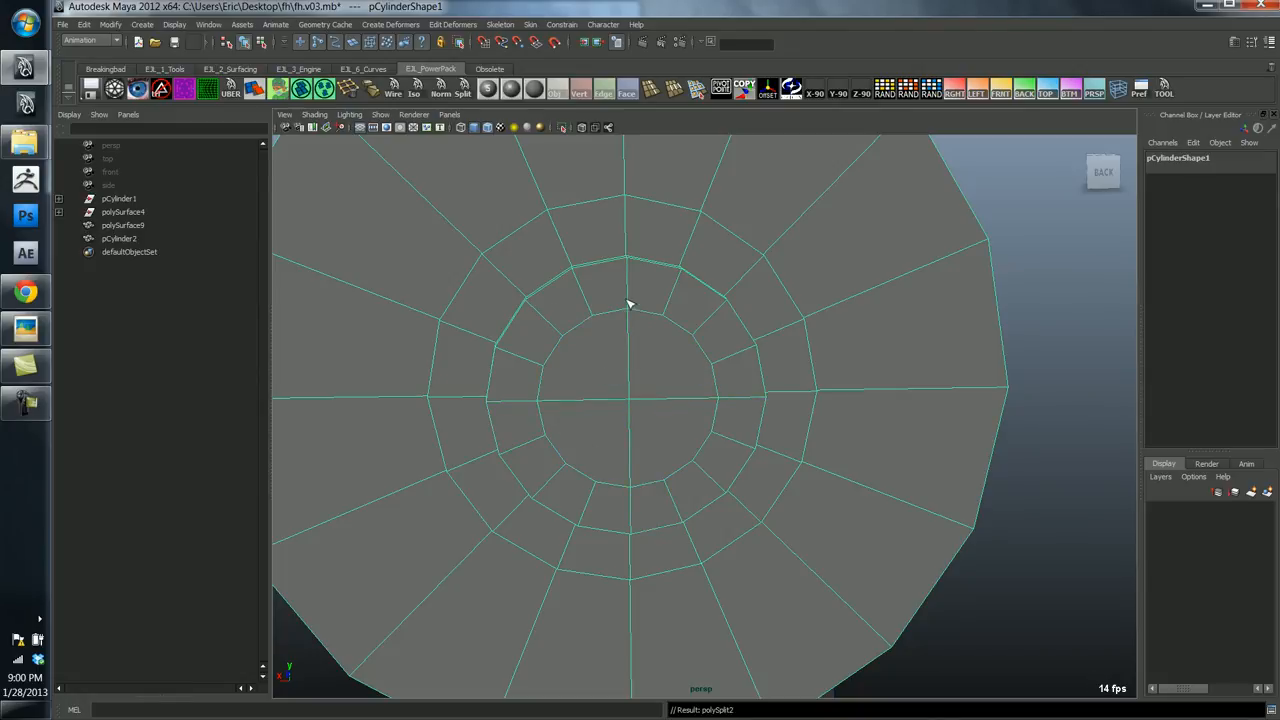
pyautogui.moveTo(541, 409)
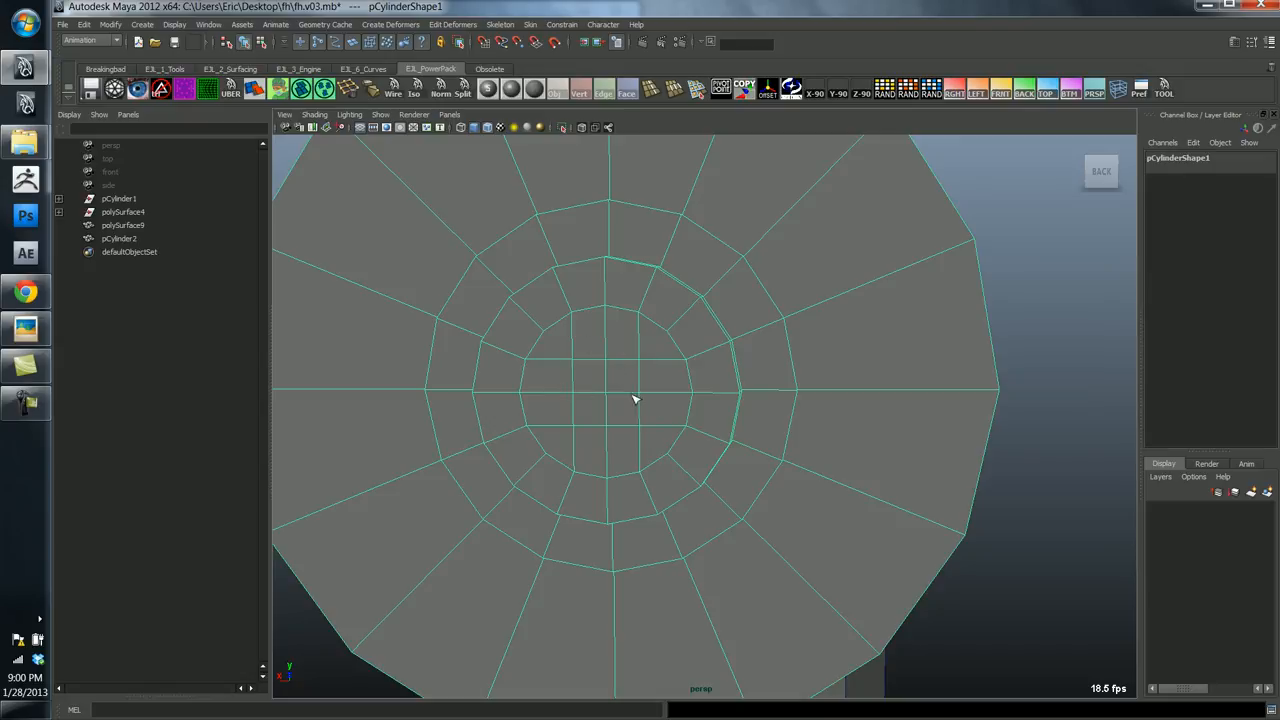
pyautogui.moveTo(568, 362)
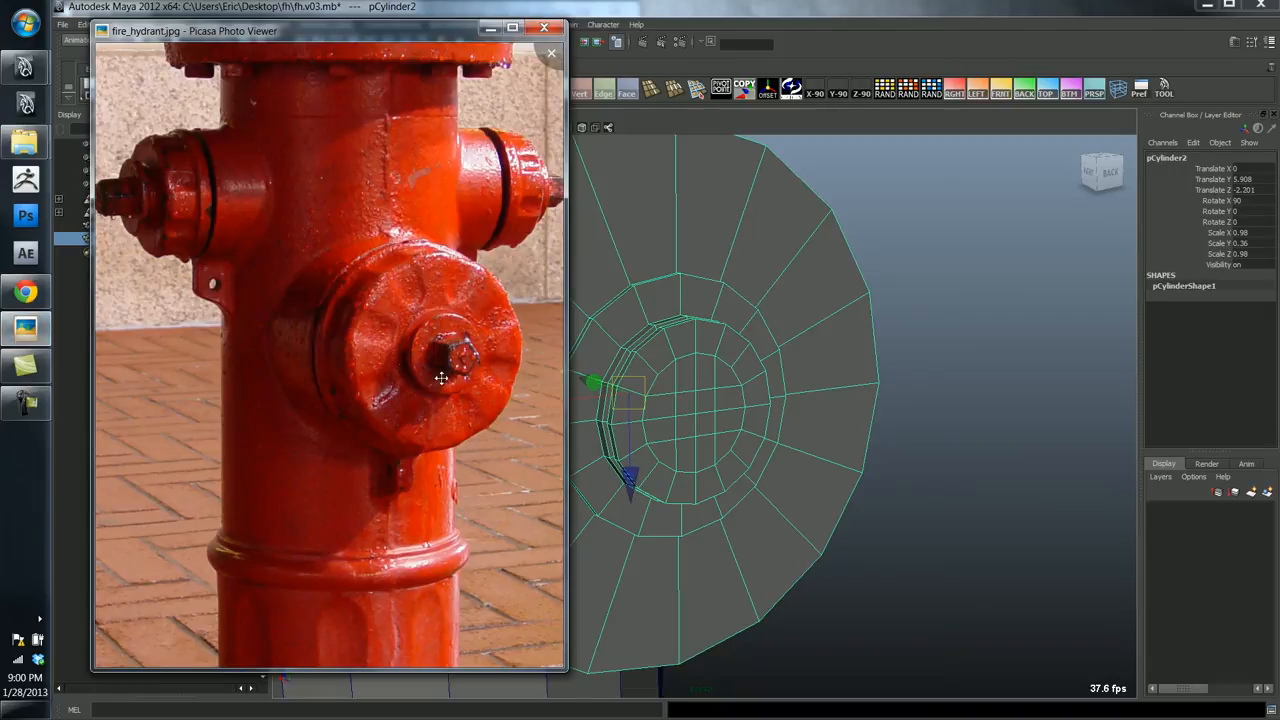
pyautogui.moveTo(475, 358)
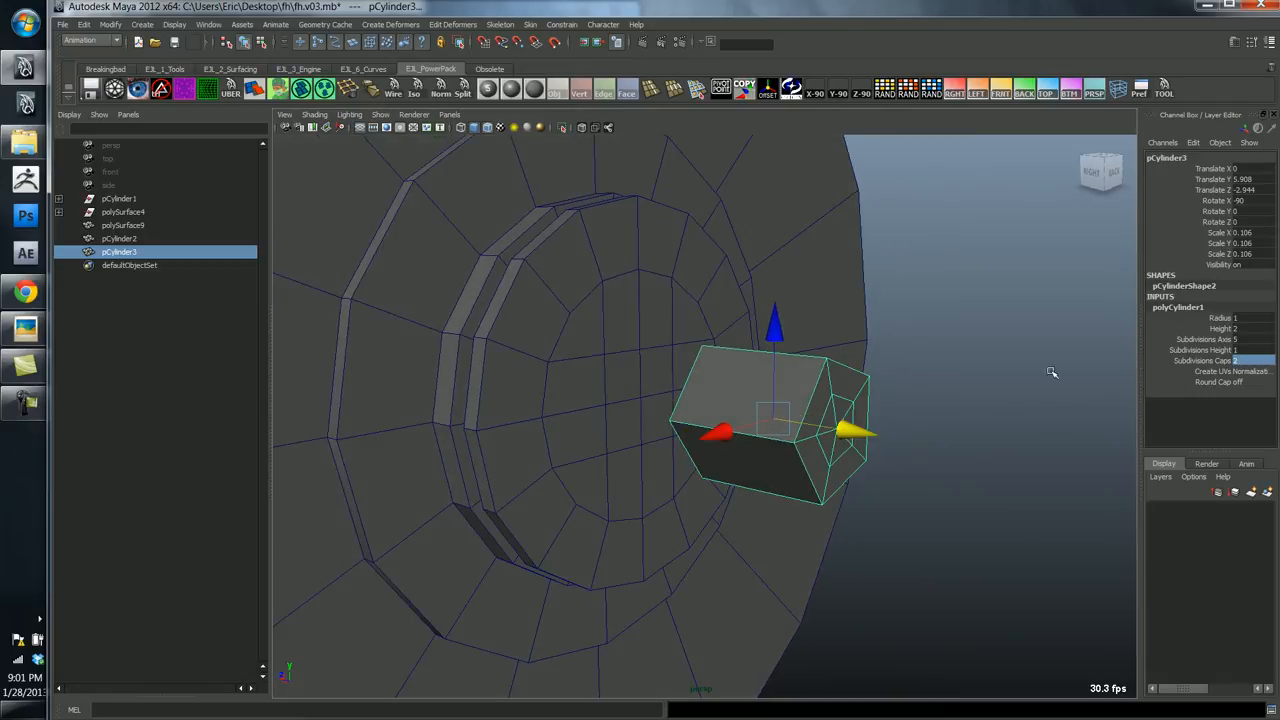
# - Set the five-sided bolt cylinder's Subdivisions Caps to 2
pyautogui.click(1255, 349)
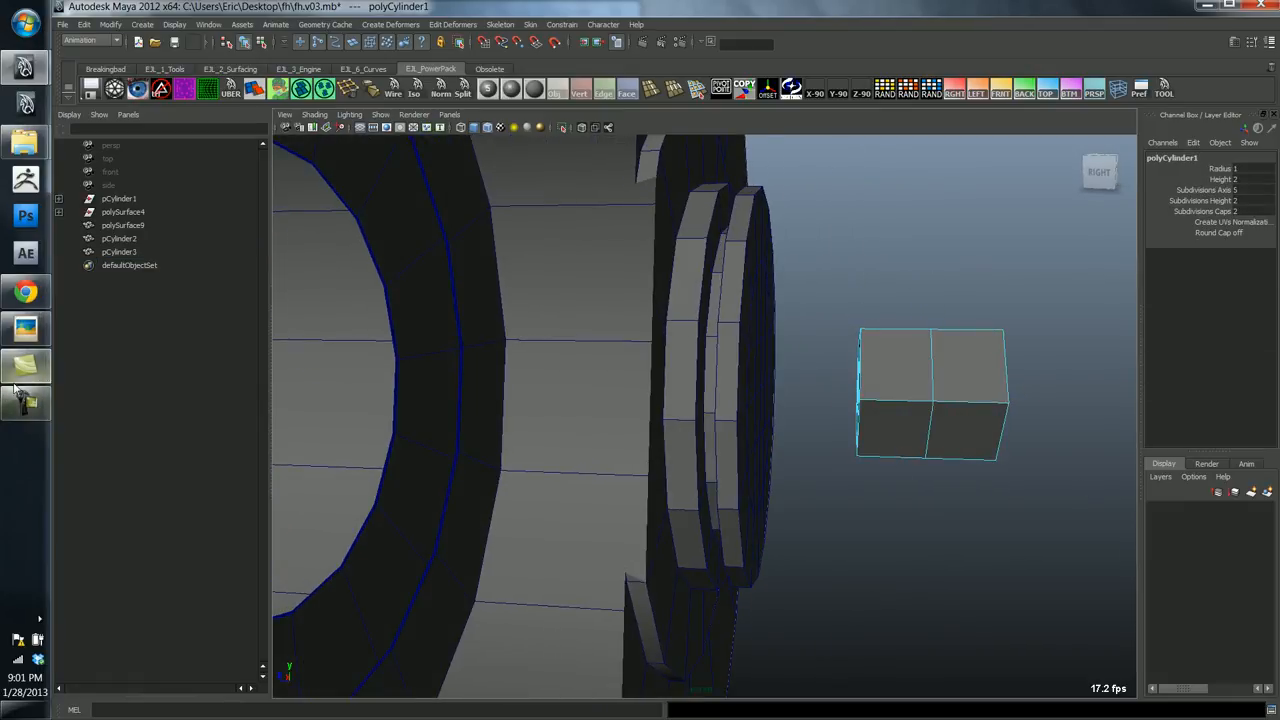
# - Zoom the reference photo in on the cap's bolt, then return to the bolt model
pyautogui.click(25, 329)
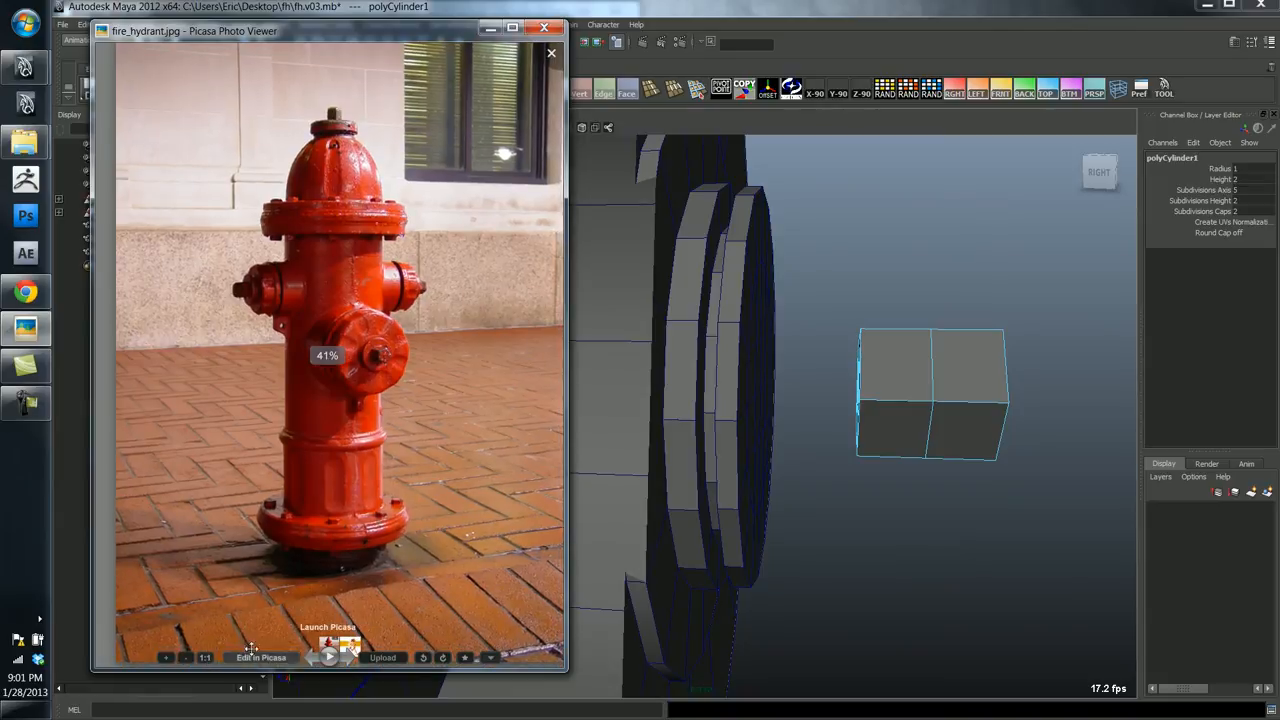
pyautogui.click(167, 658)
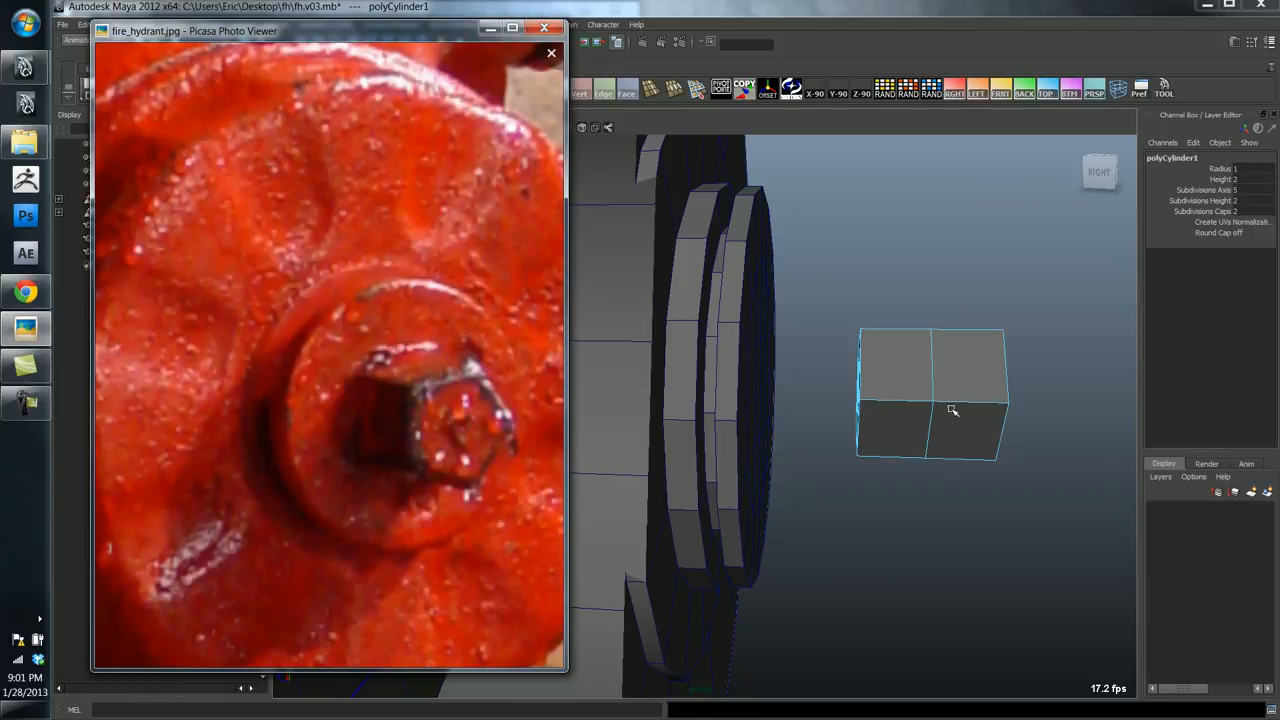
pyautogui.click(551, 52)
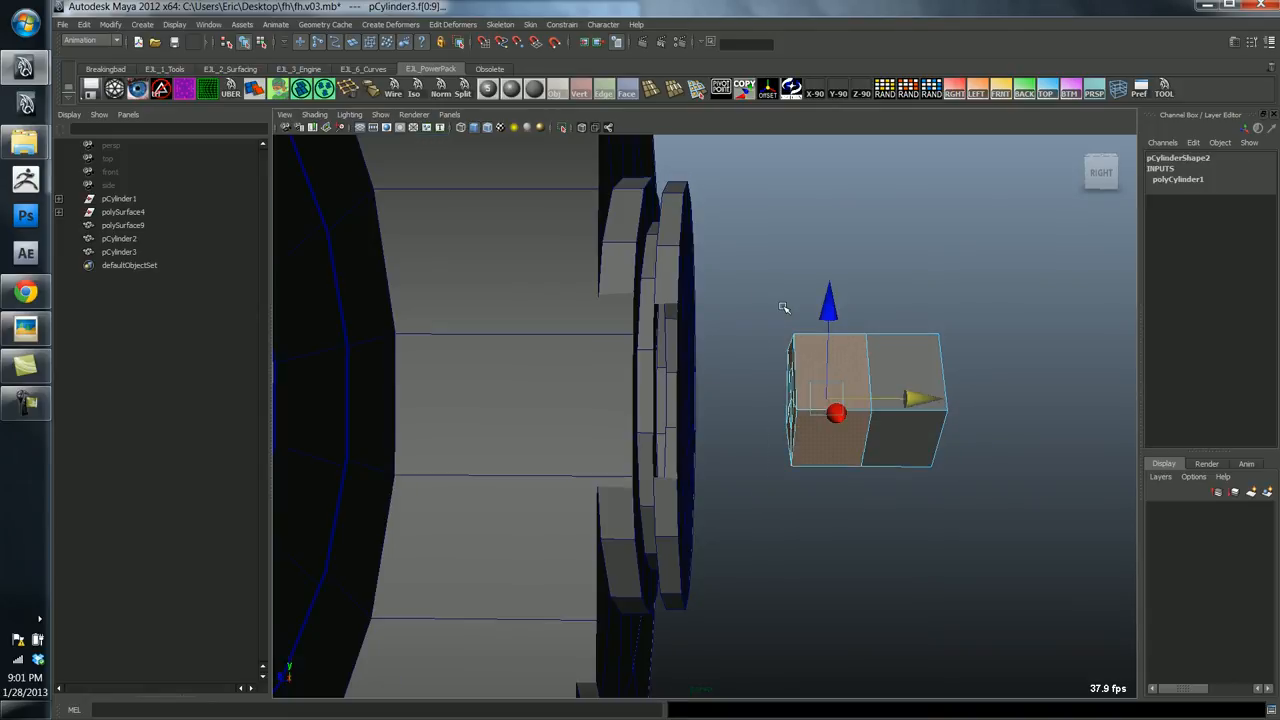
# - Delete half the bolt cylinder's faces and pick its side edges for a new edge ring
pyautogui.click(119, 252)
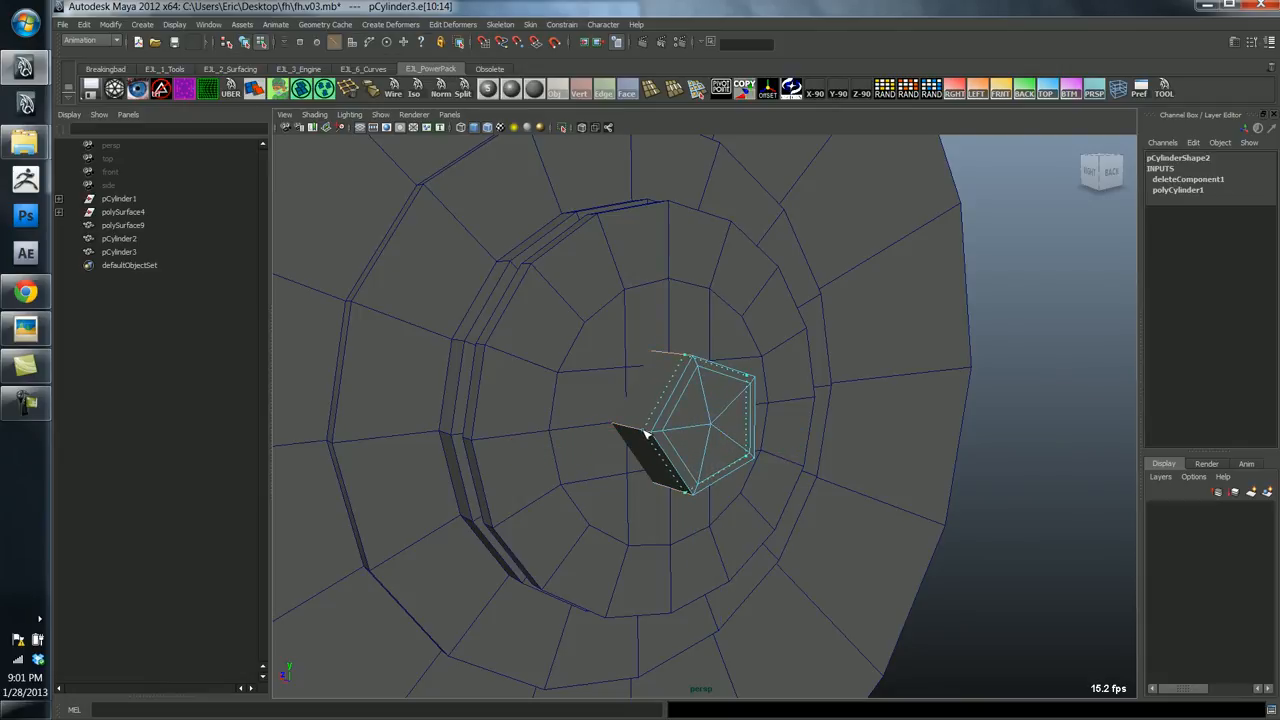
pyautogui.click(119, 251)
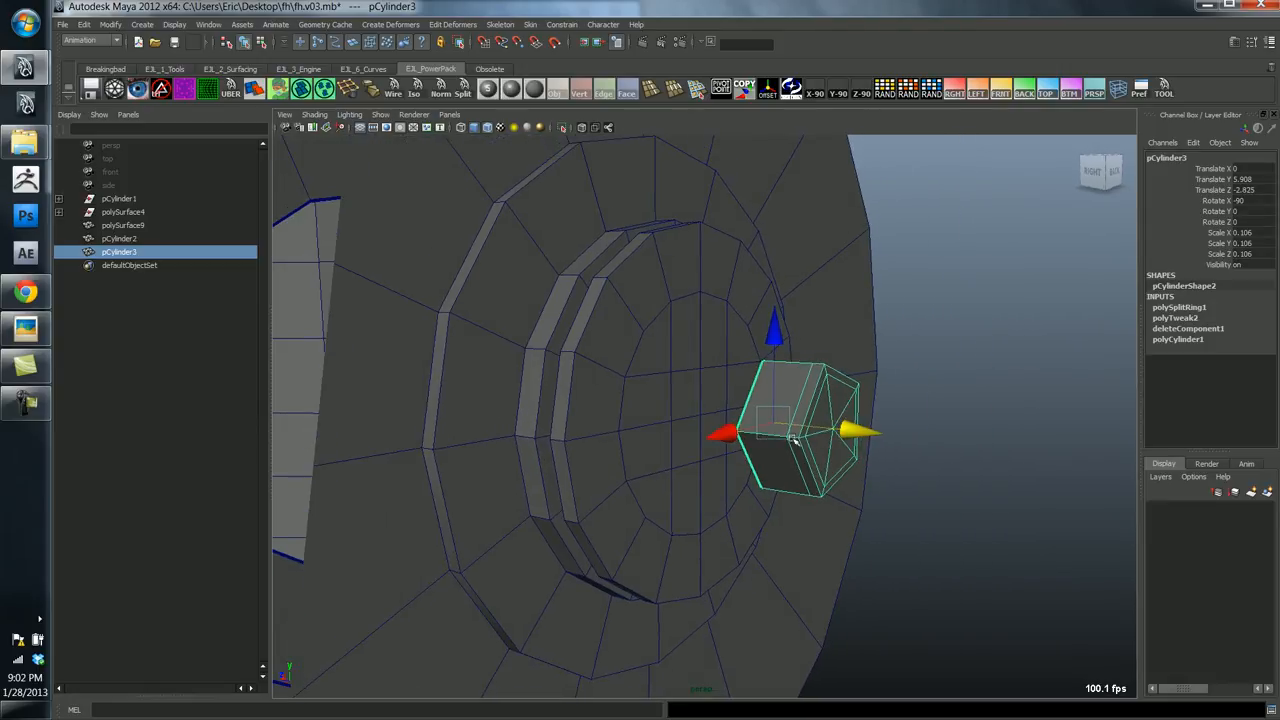
pyautogui.moveTo(970, 438)
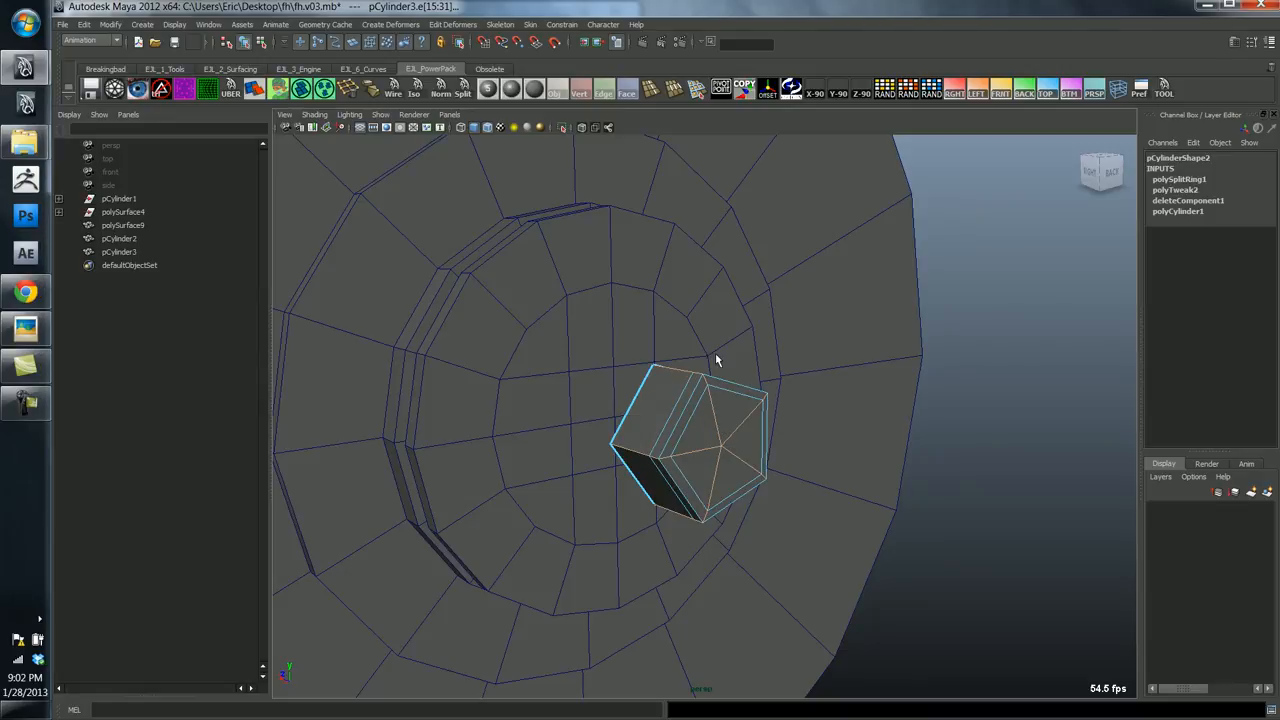
# - Apply a two-segment Edit Mesh > Bevel to the bolt head's edges via the hotbox
pyautogui.press('space')
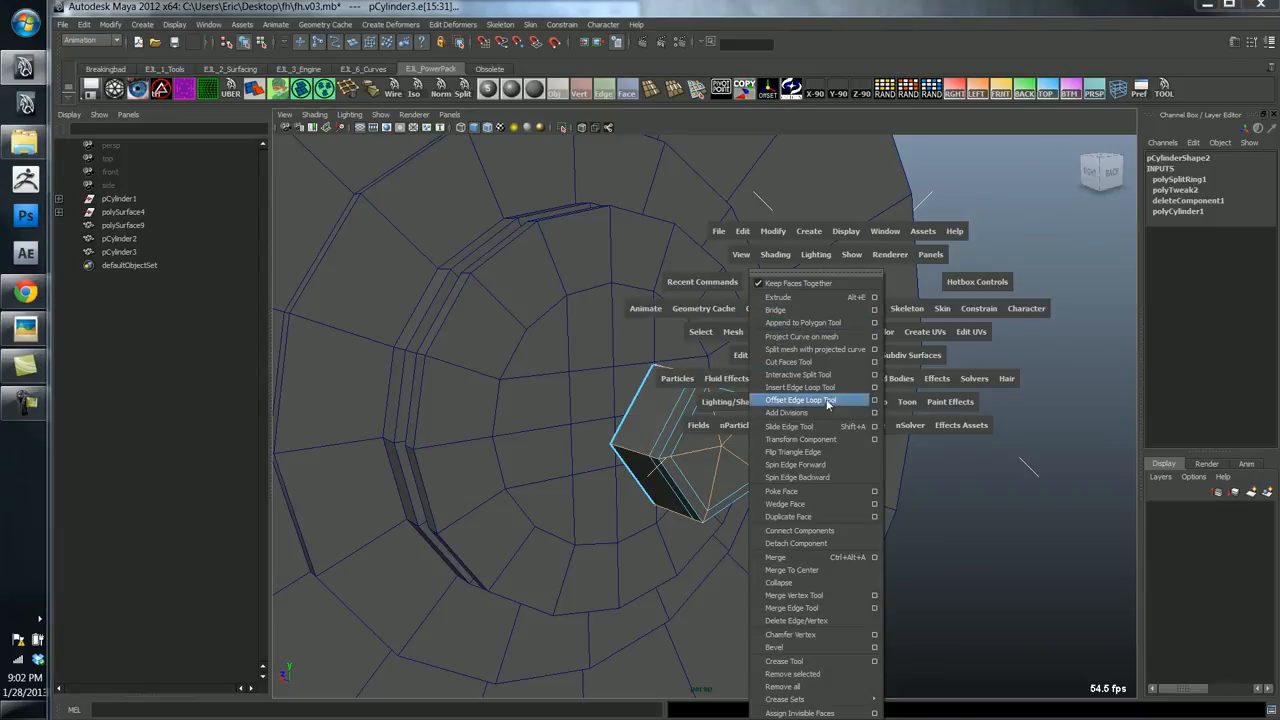
pyautogui.moveTo(858, 452)
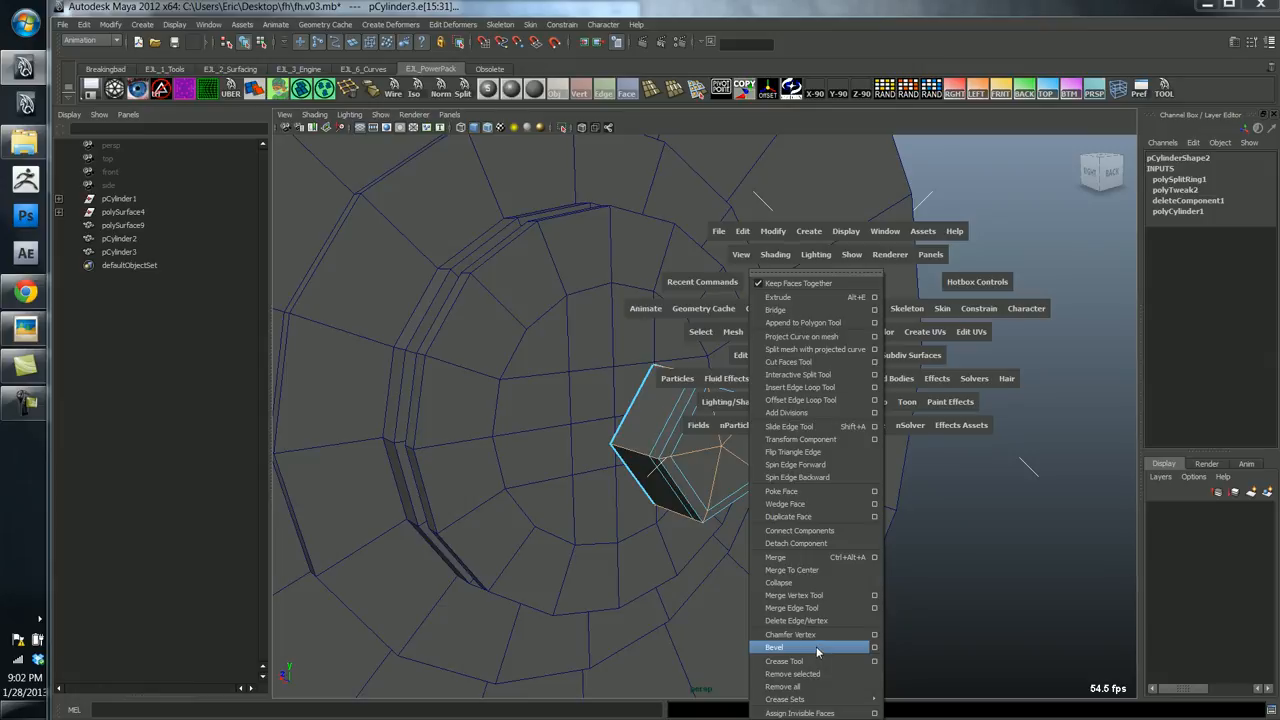
pyautogui.click(774, 647)
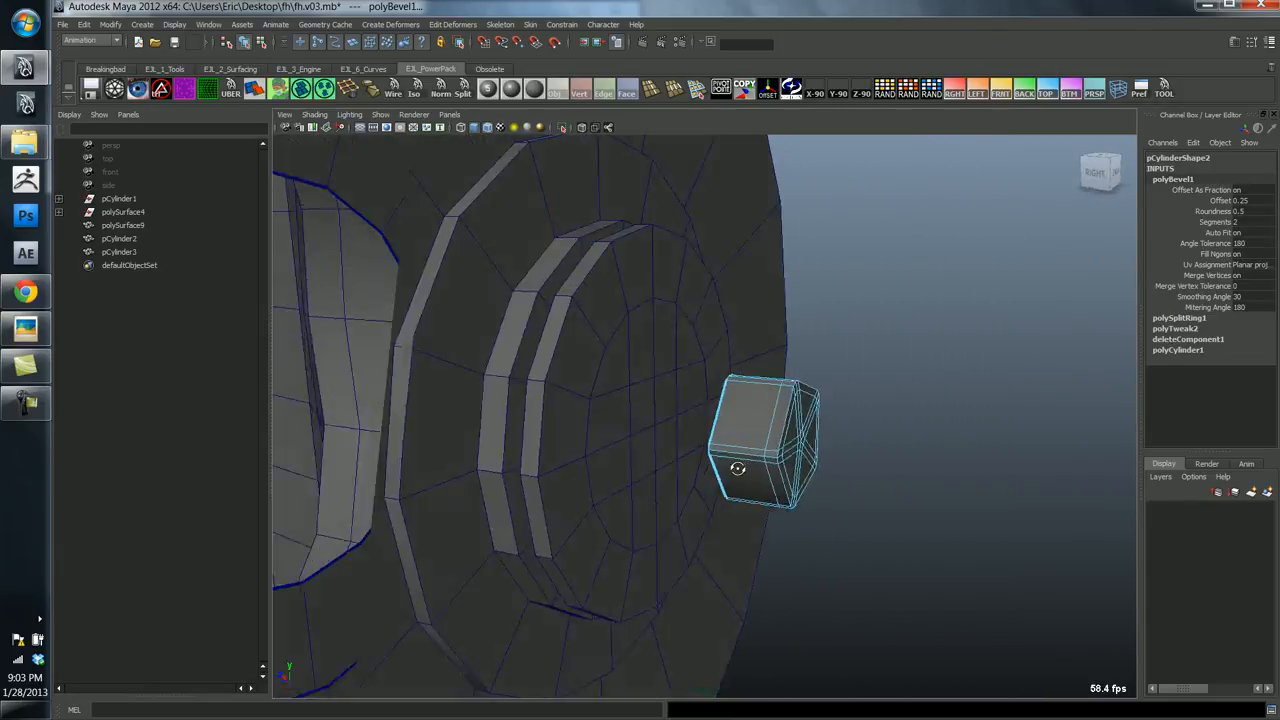
pyautogui.moveTo(760, 450); pyautogui.dragTo(690, 450)
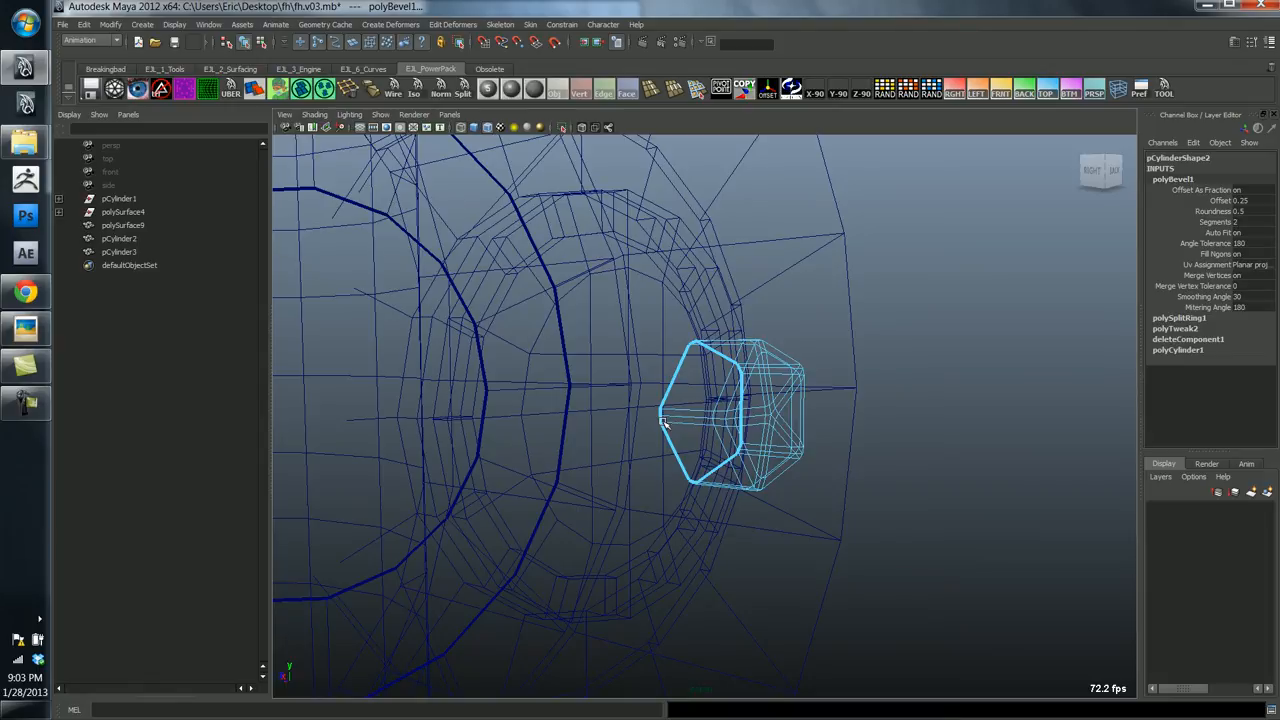
# - Delete the bolt's back faces and seat it in Z at the cap's center against the photo
pyautogui.rightClick(718, 418)
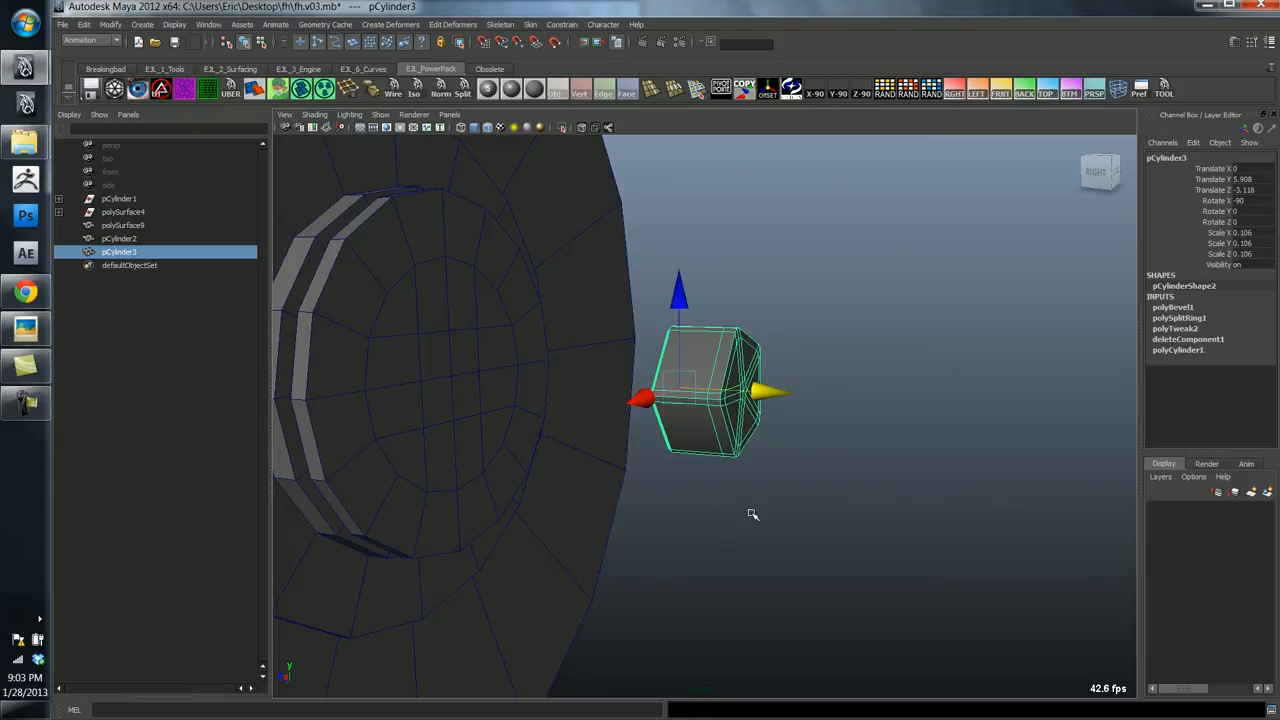
pyautogui.moveTo(178, 120)
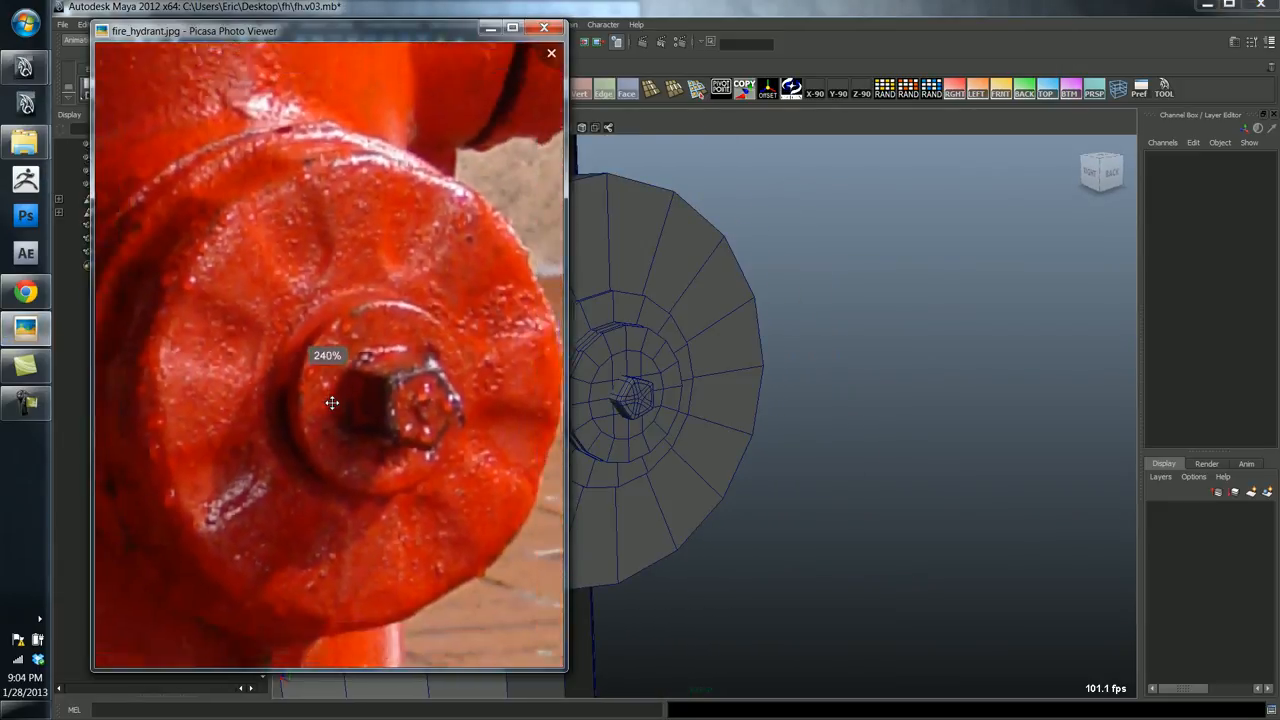
pyautogui.click(551, 52)
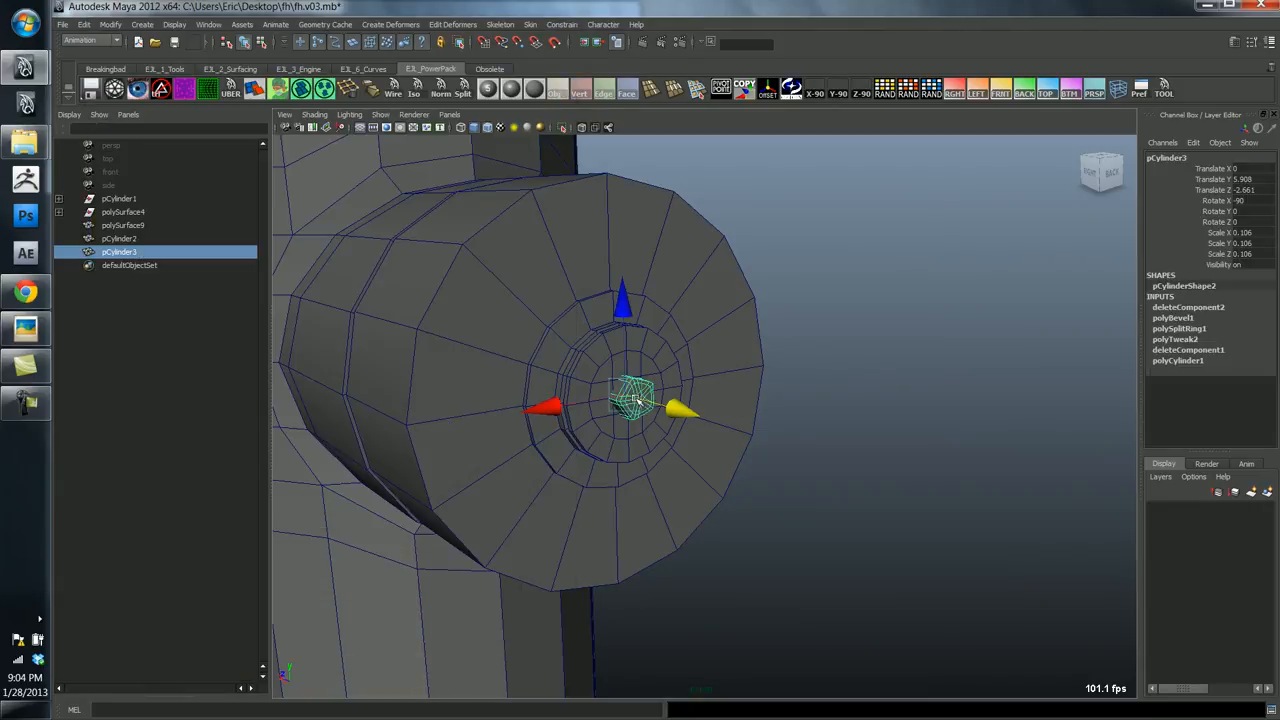